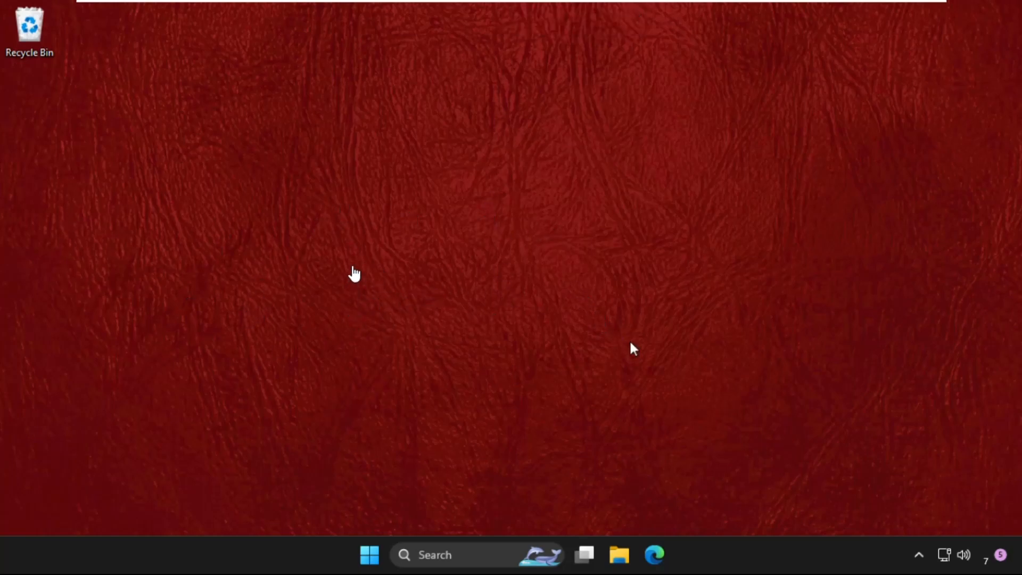
mouse_move(548, 274)
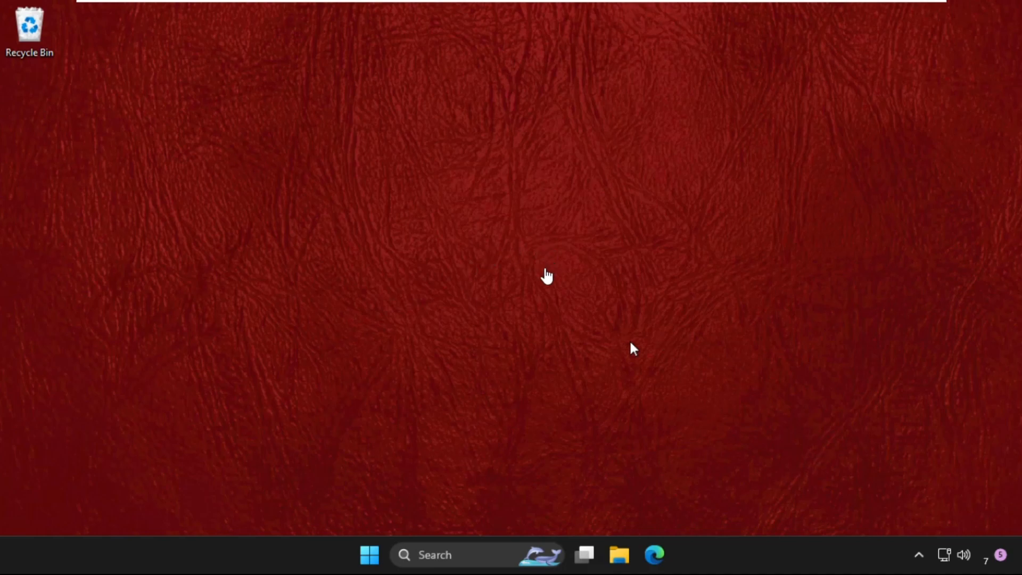
mouse_move(297, 302)
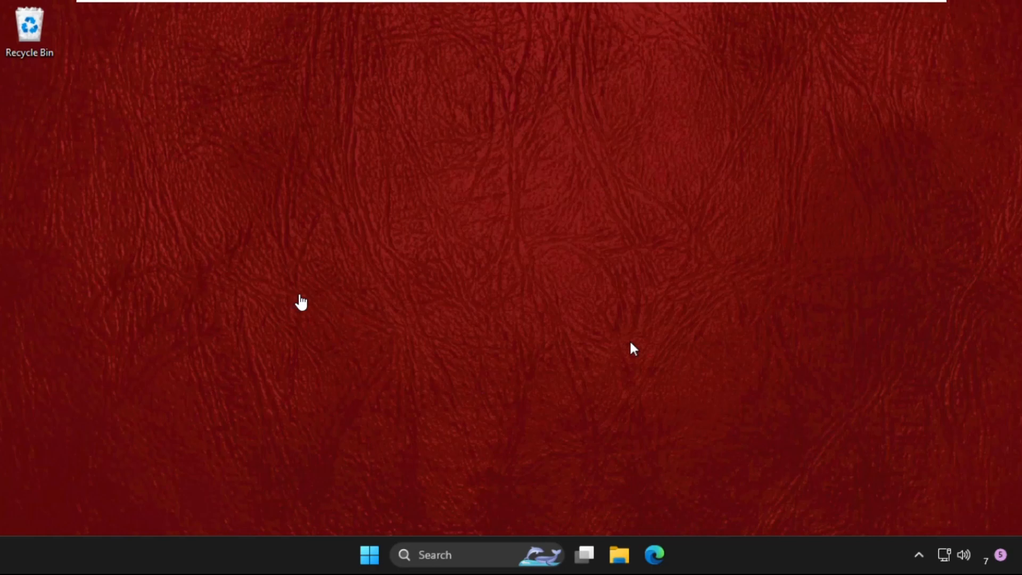
mouse_move(422, 288)
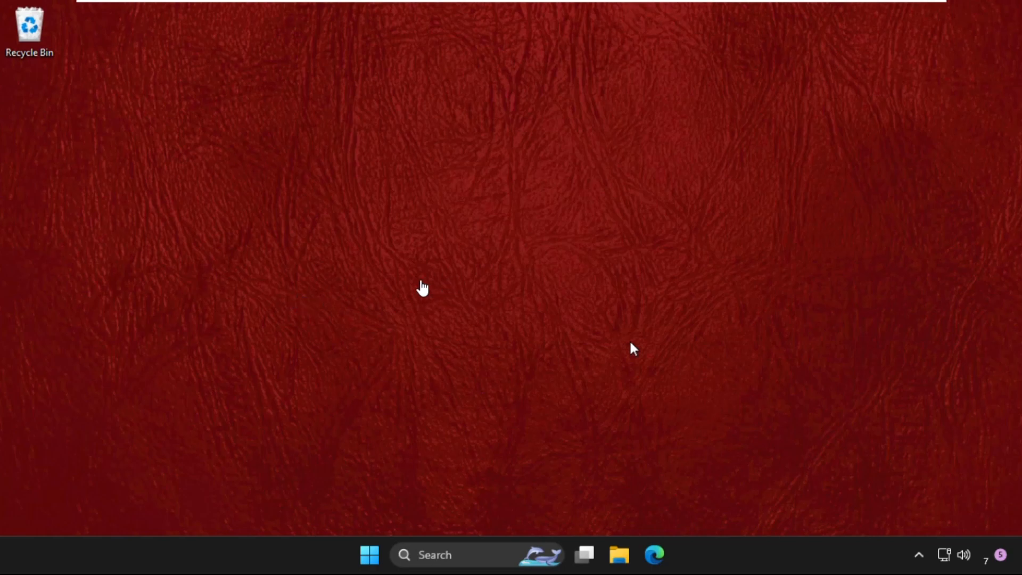
mouse_move(398, 261)
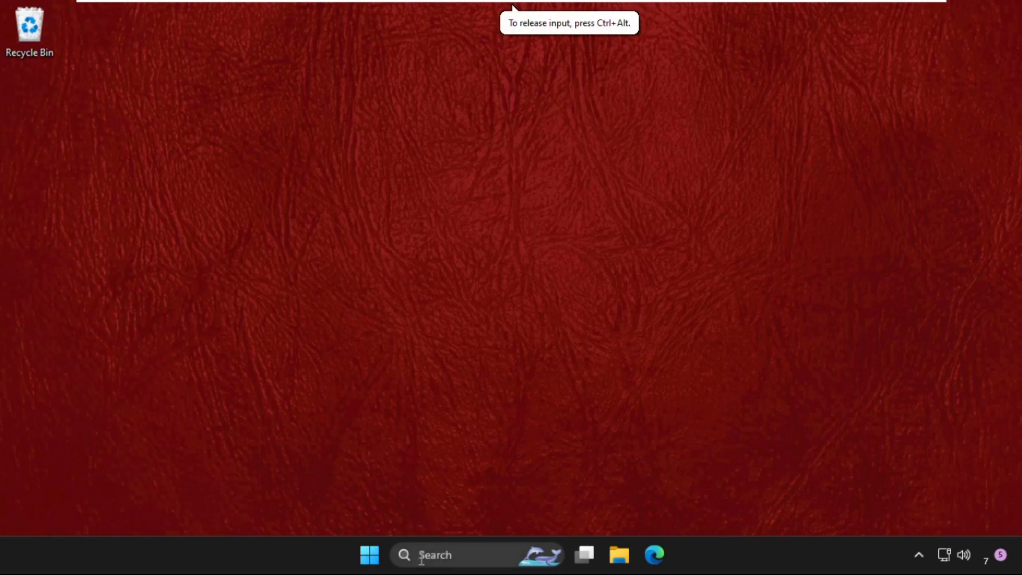
- Launch Task Manager from Windows Search and begin creating a new task
text(task Manager)
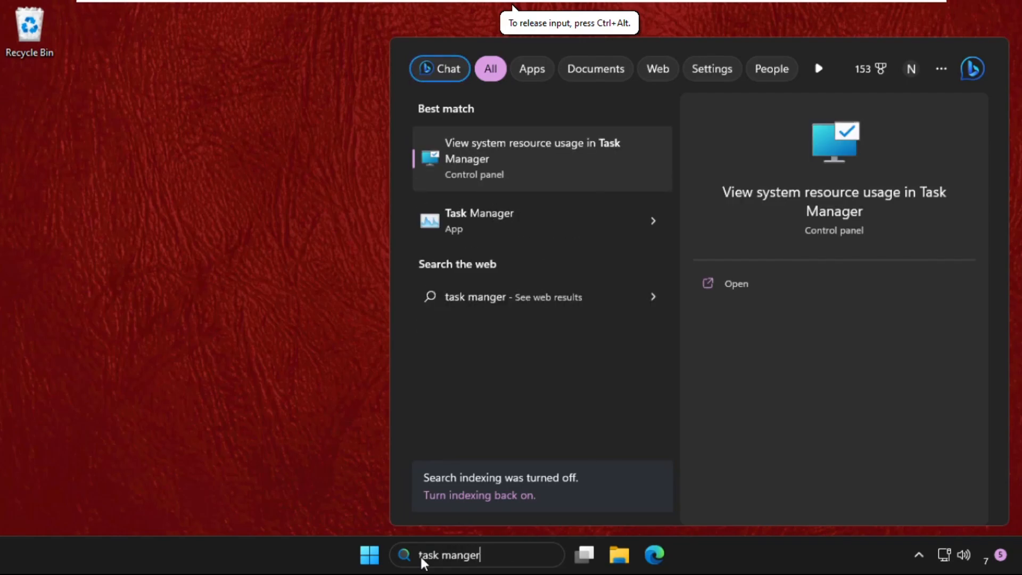
mouse_move(528, 248)
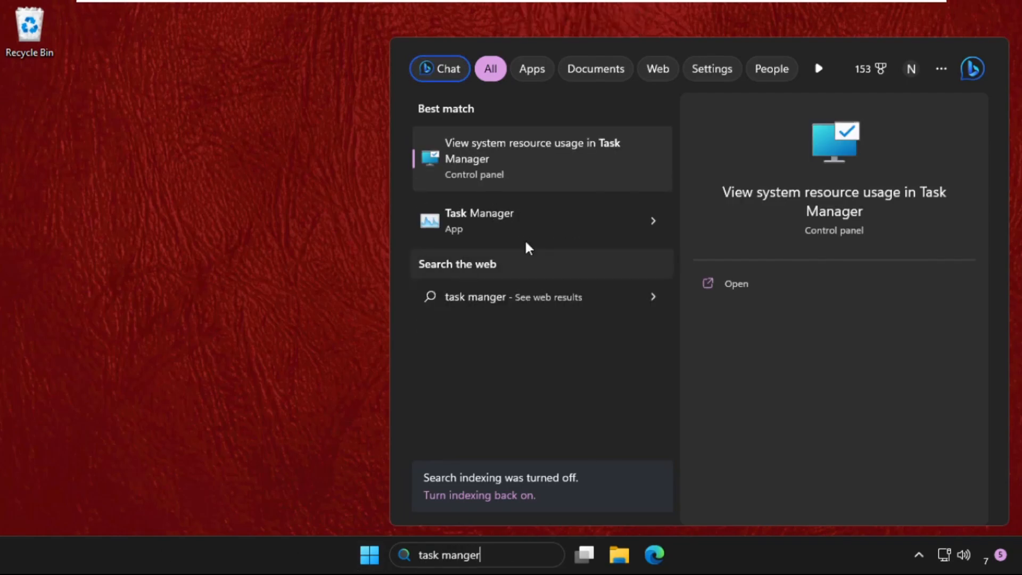
click(736, 283)
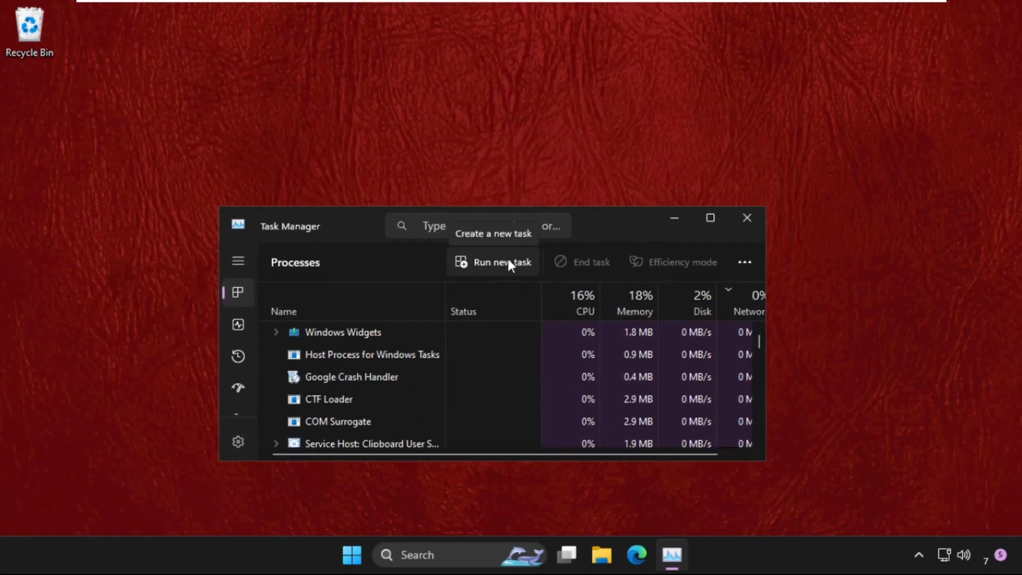
mouse_move(466, 274)
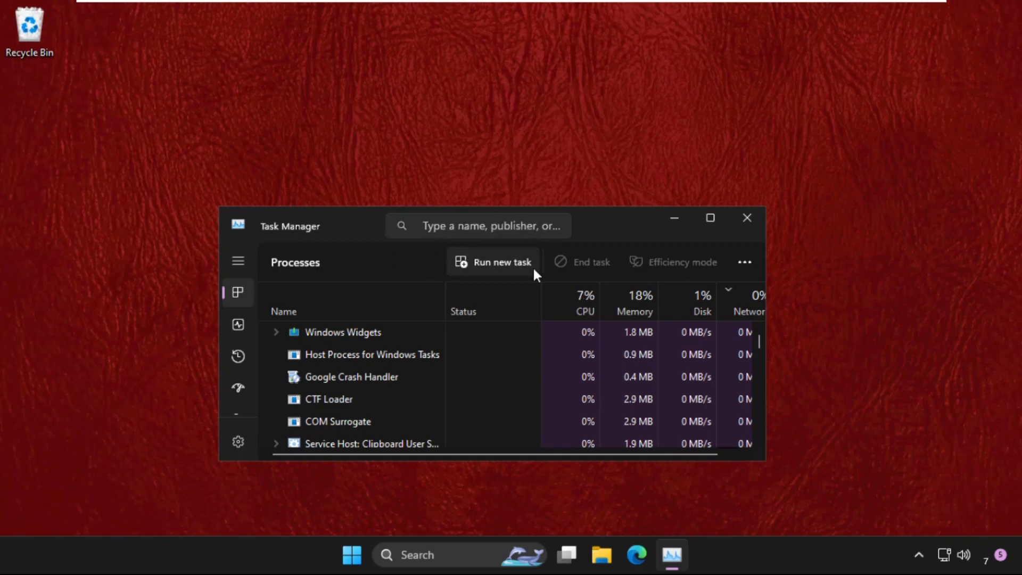
click(500, 261)
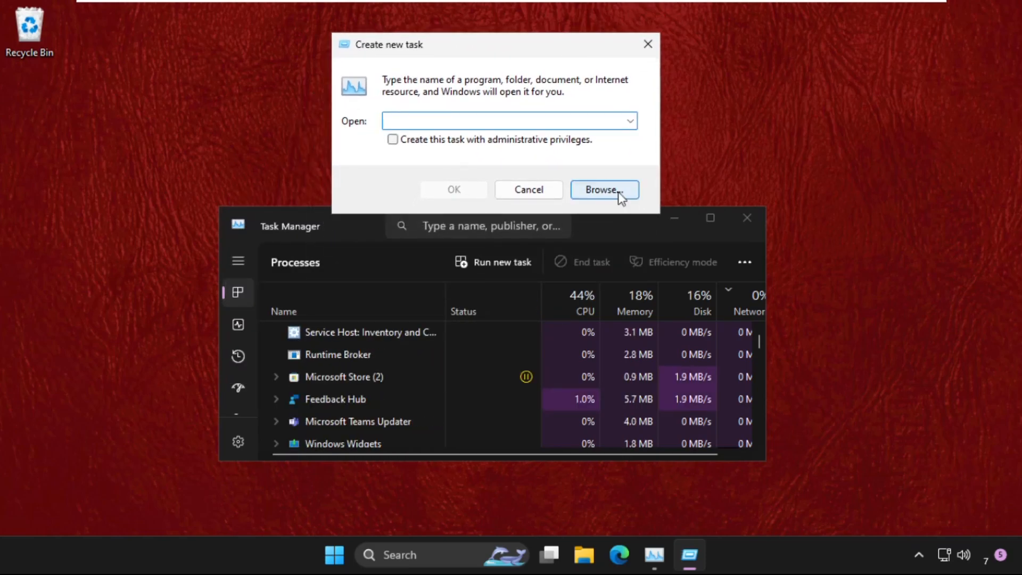
- Browse from the new-task dialog through This PC, Local Disk (C:) and Windows into System32
click(603, 190)
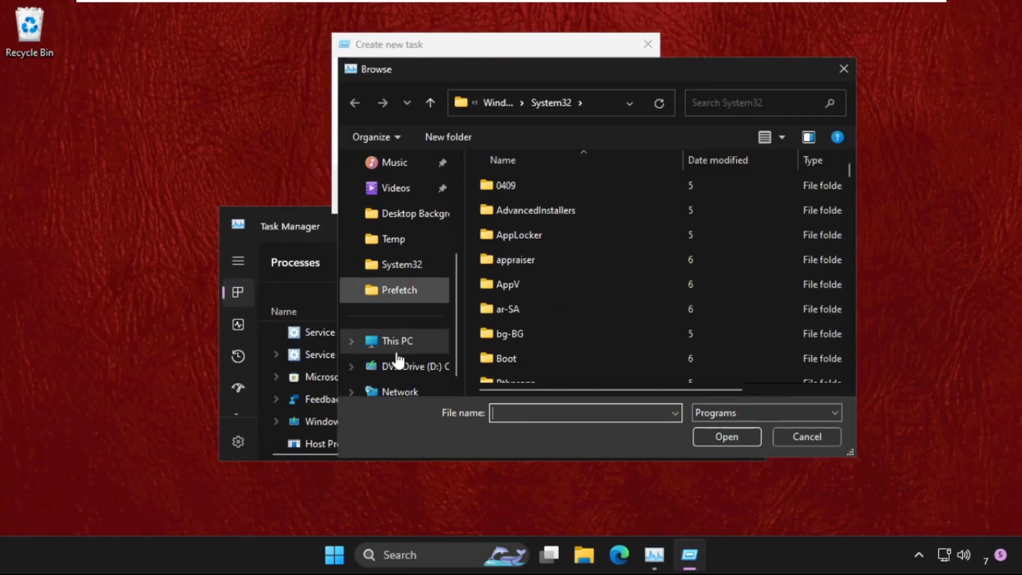
click(398, 340)
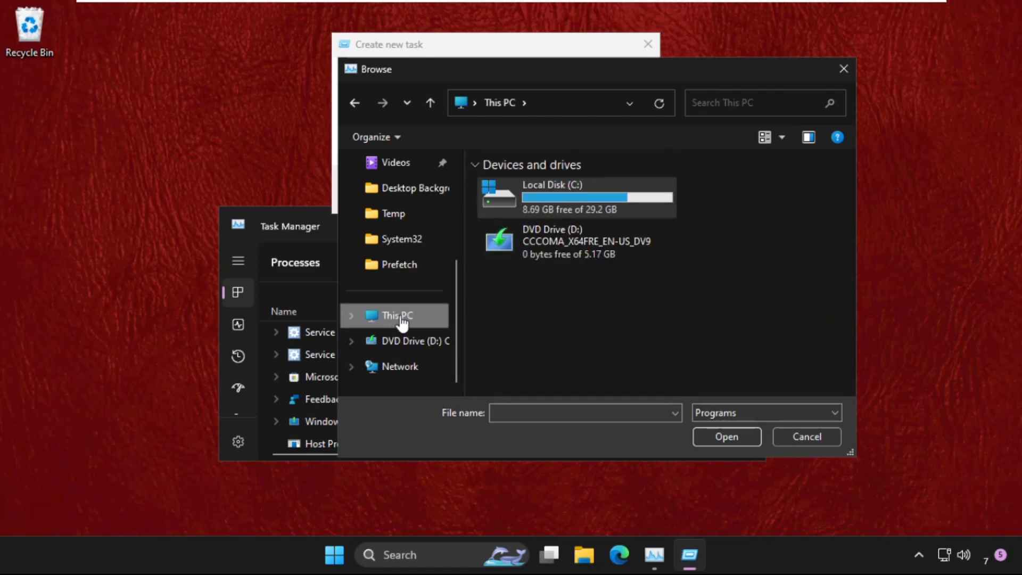
double_click(552, 195)
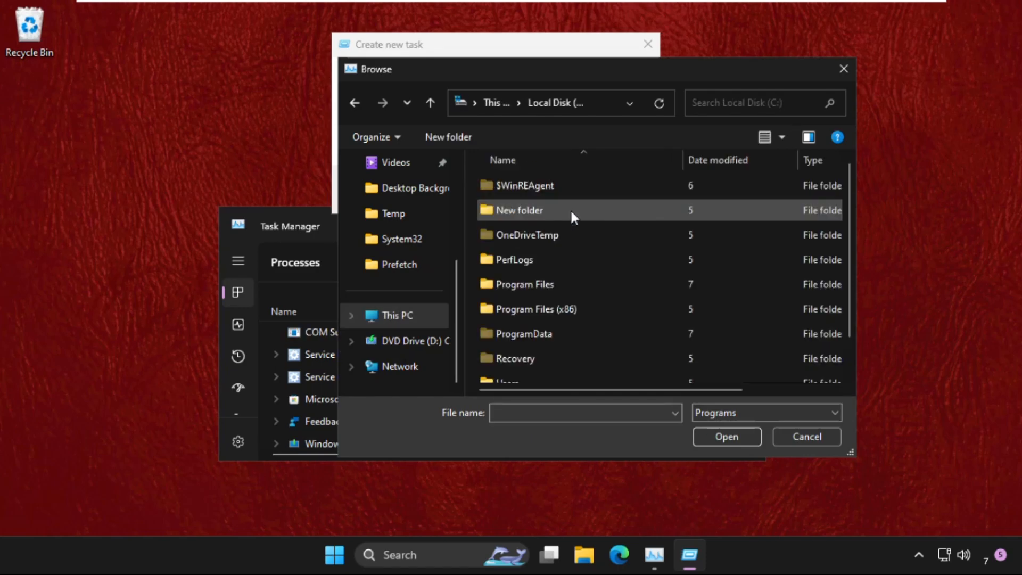
scroll(down, 3)
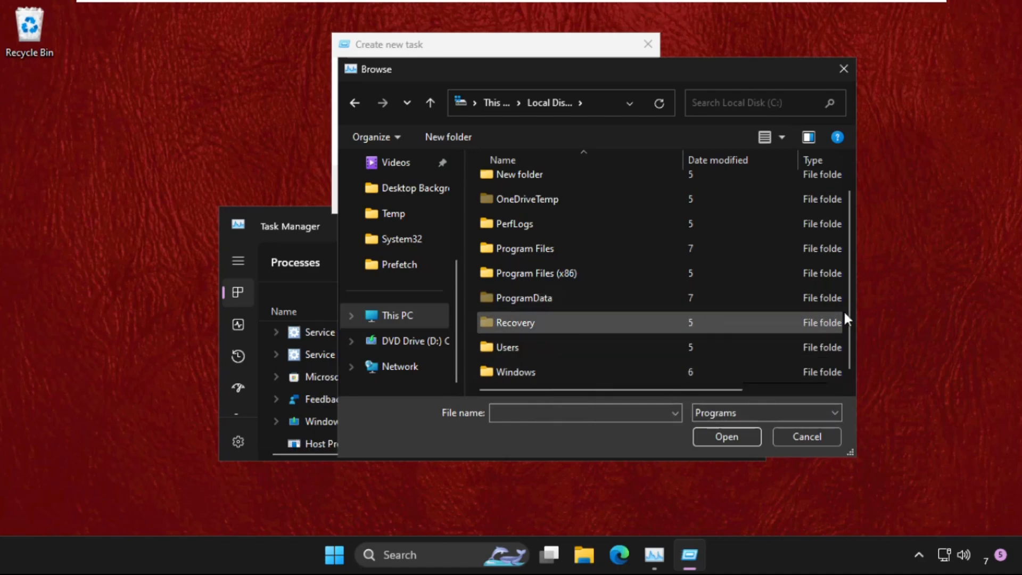
double_click(516, 371)
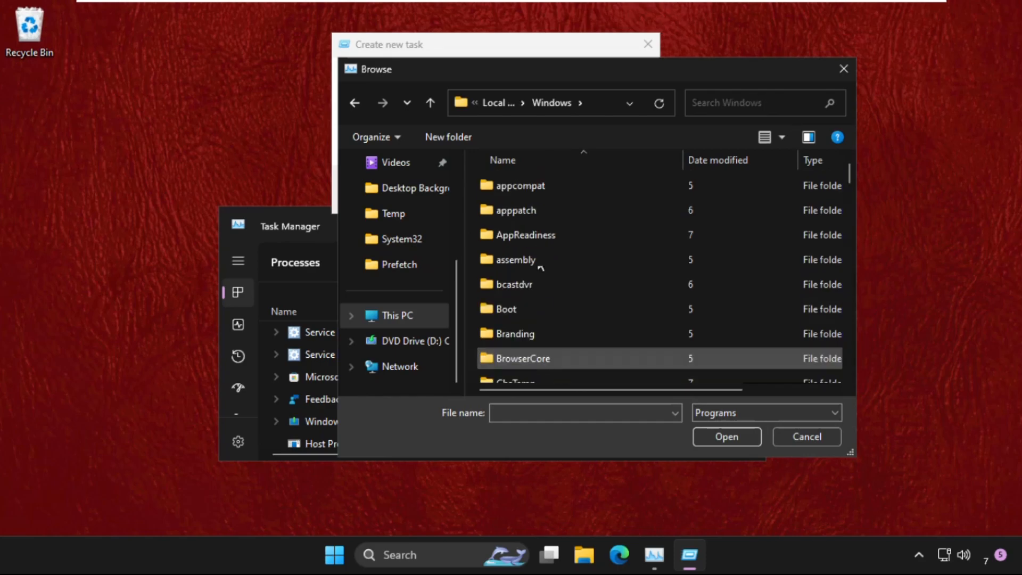
scroll(down, 3)
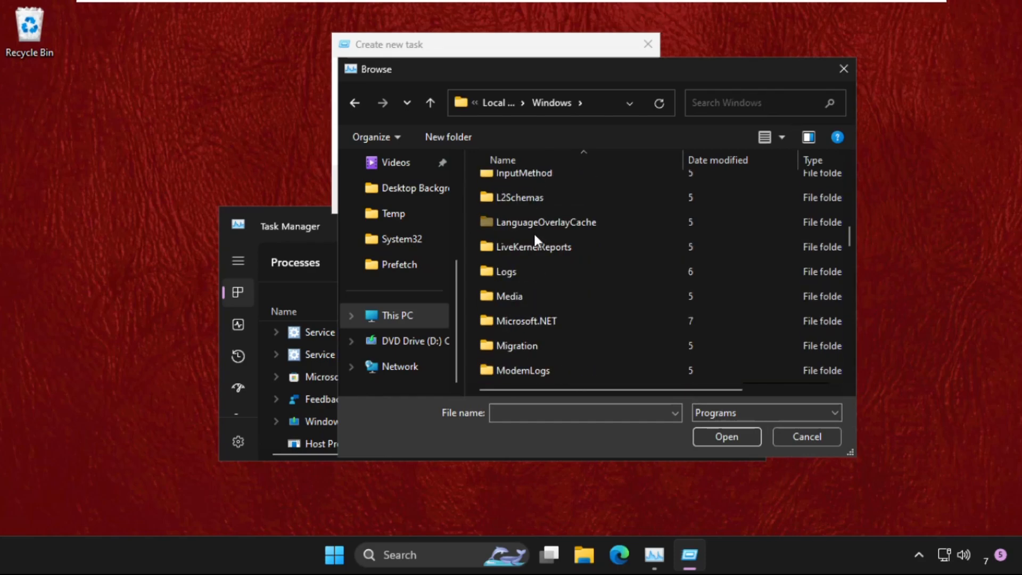
scroll(down, 3)
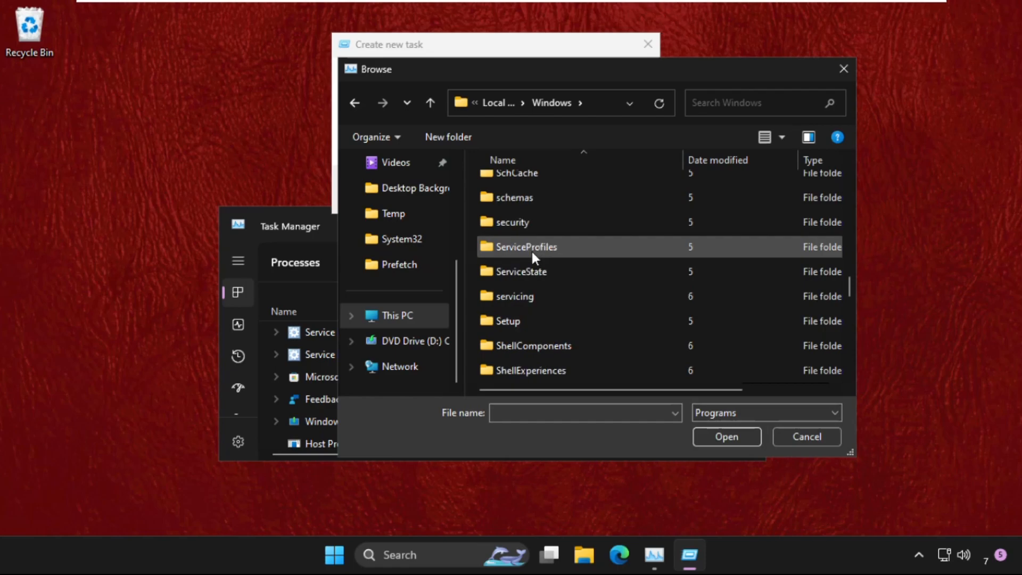
scroll(down, 3)
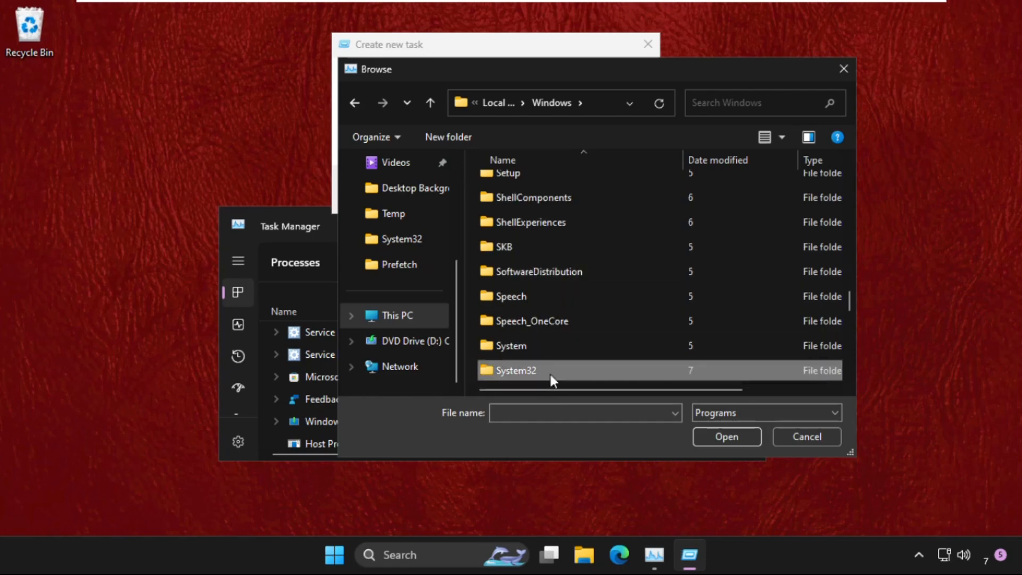
scroll(down, 3)
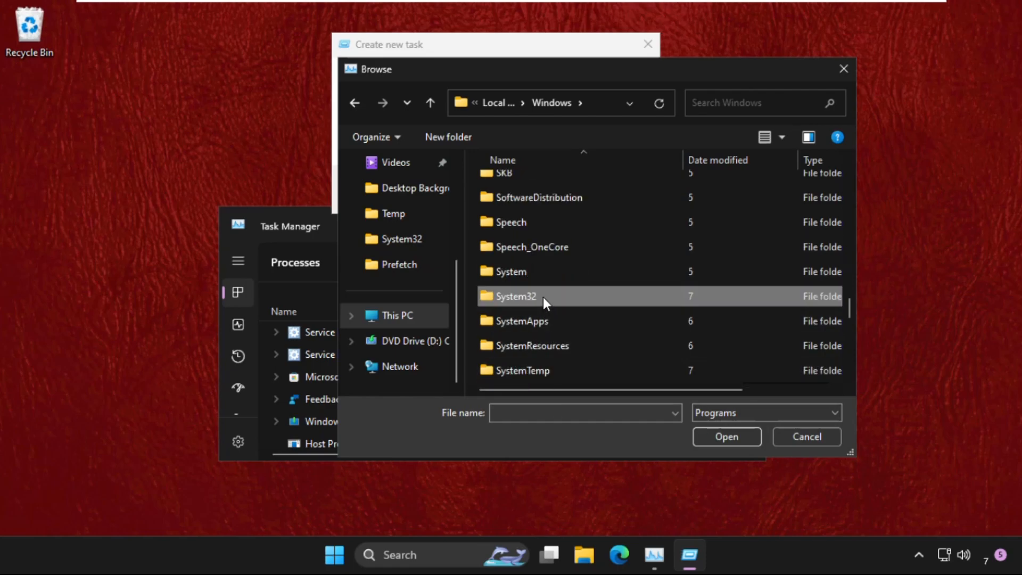
double_click(515, 296)
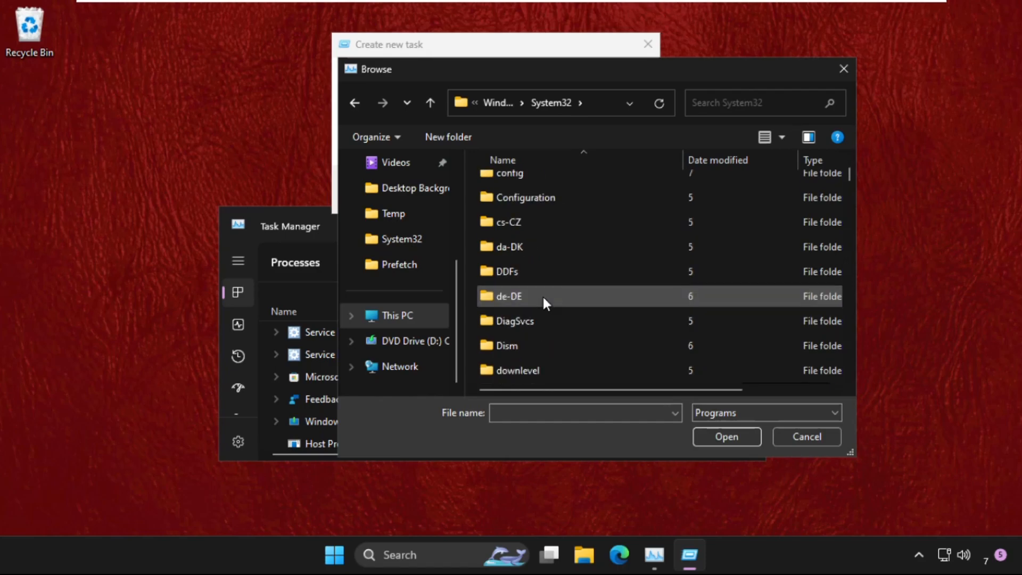
scroll(down, 3)
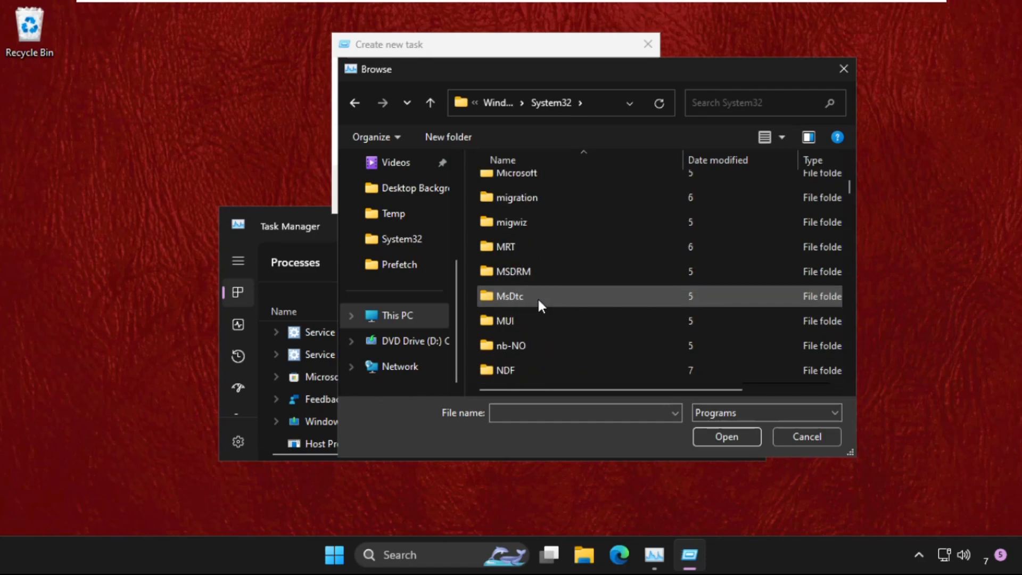
- Select System32's cmd.exe and run it as a new task with administrative privileges
click(505, 320)
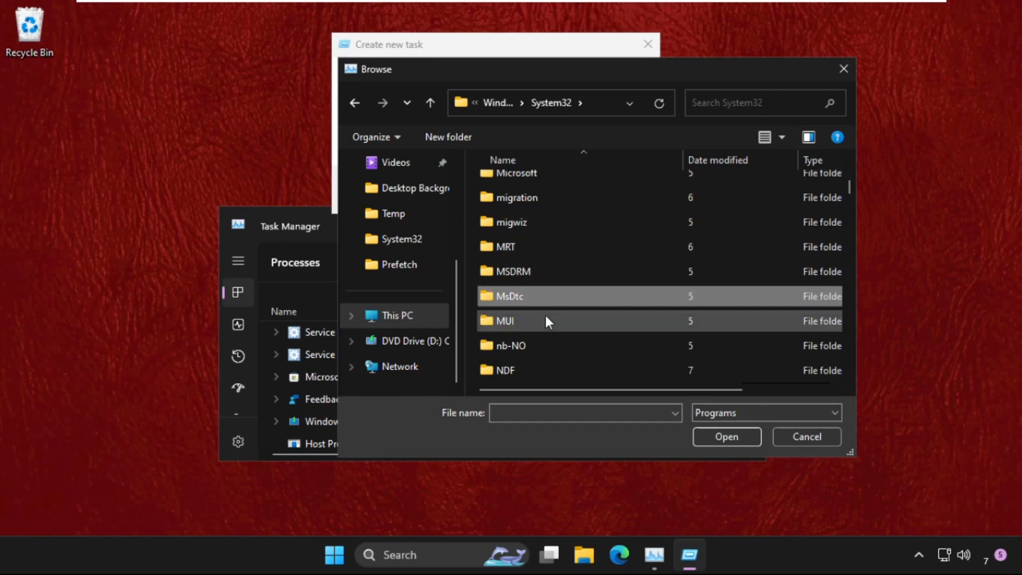
mouse_move(554, 300)
text(change)
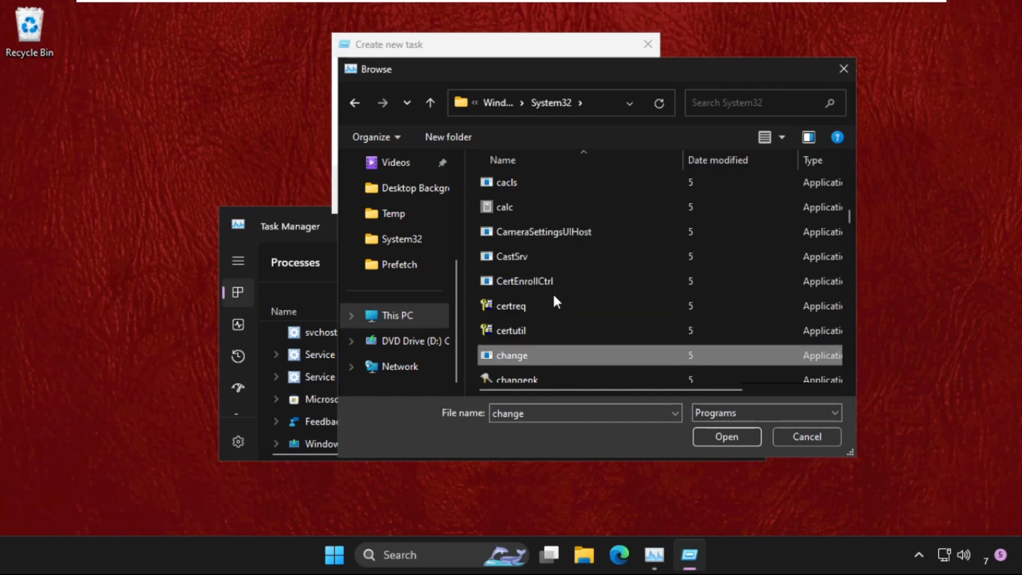
scroll(down, 3)
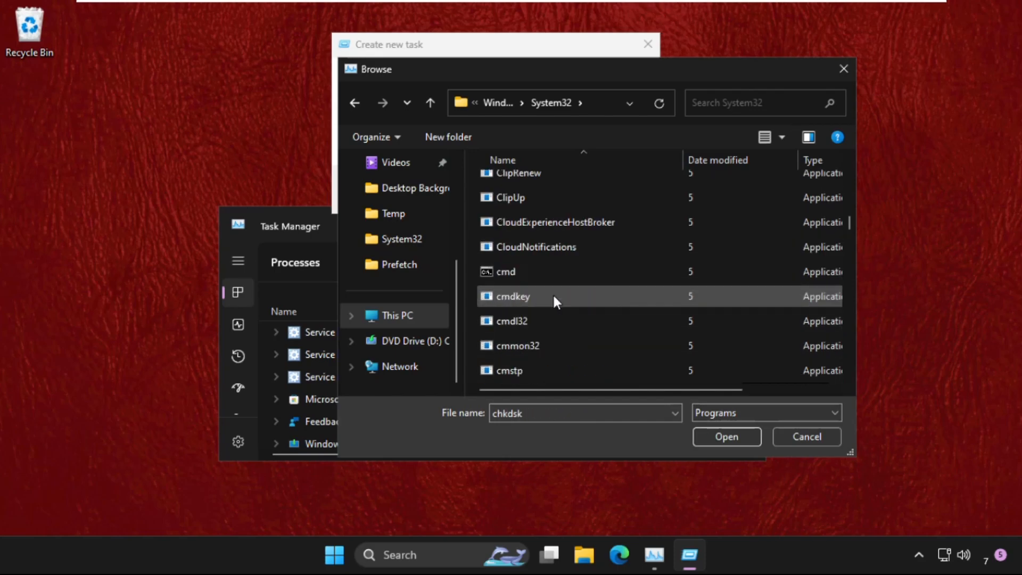
click(507, 271)
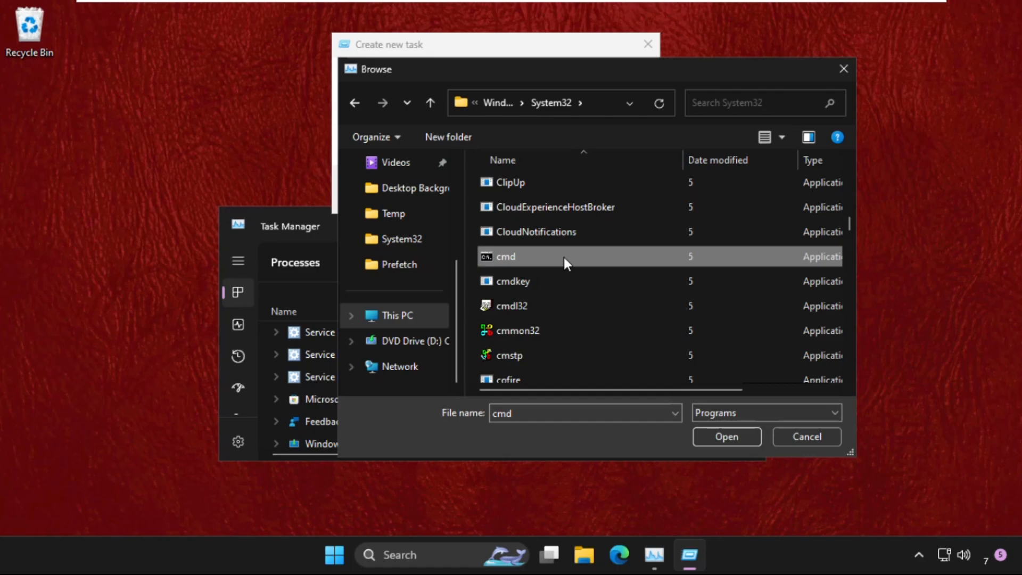
mouse_move(522, 261)
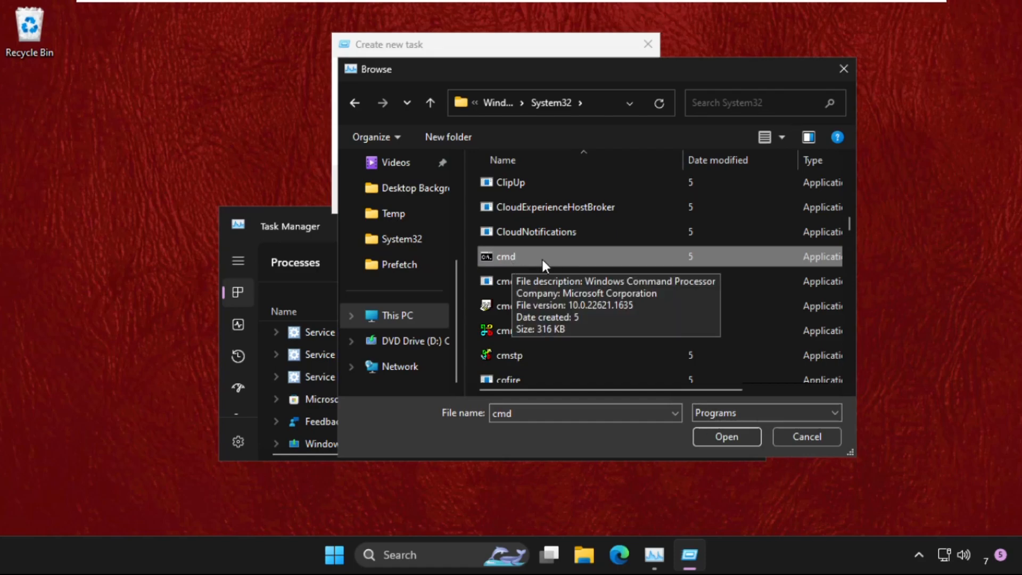
click(726, 436)
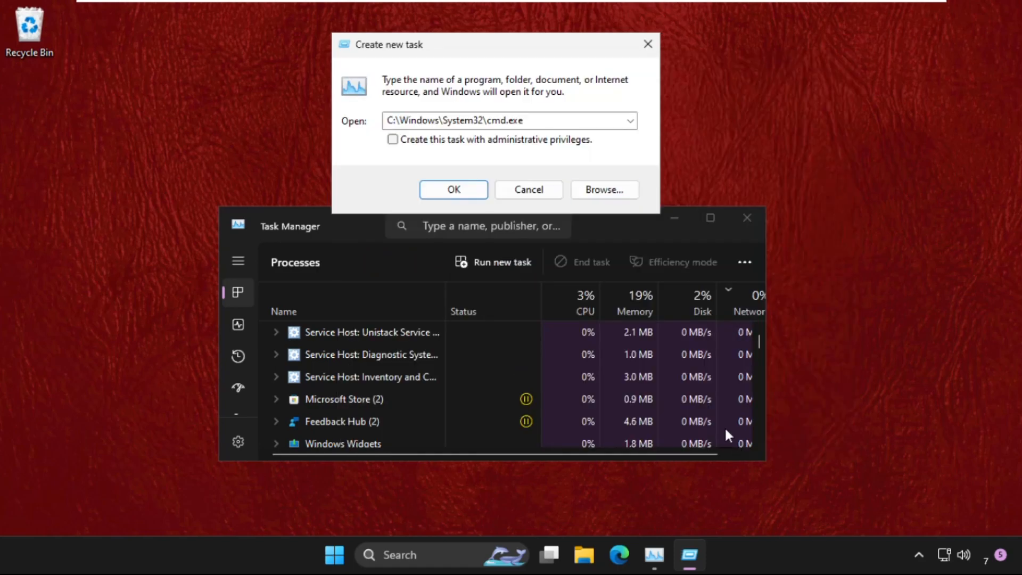
click(393, 139)
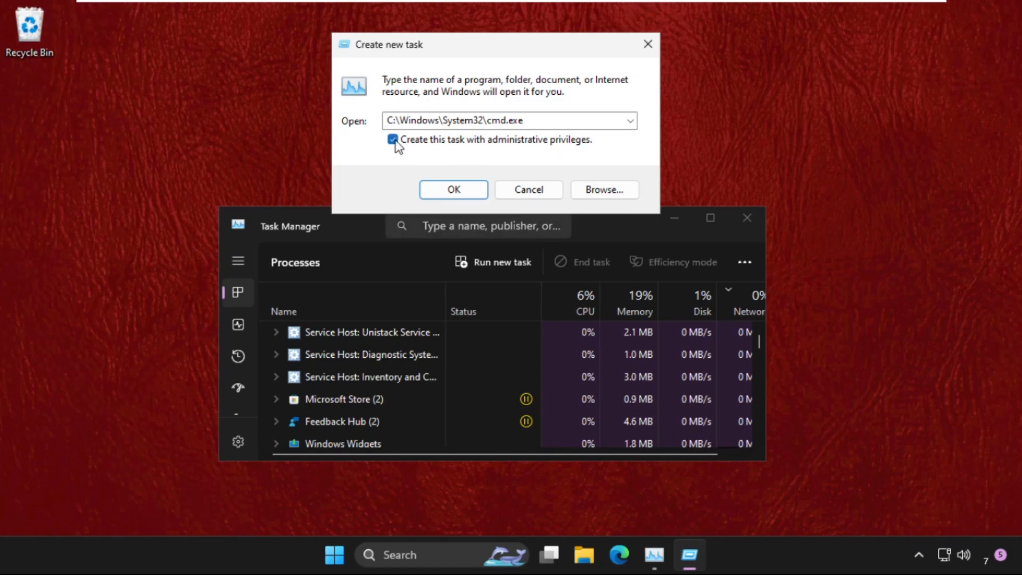
mouse_move(474, 158)
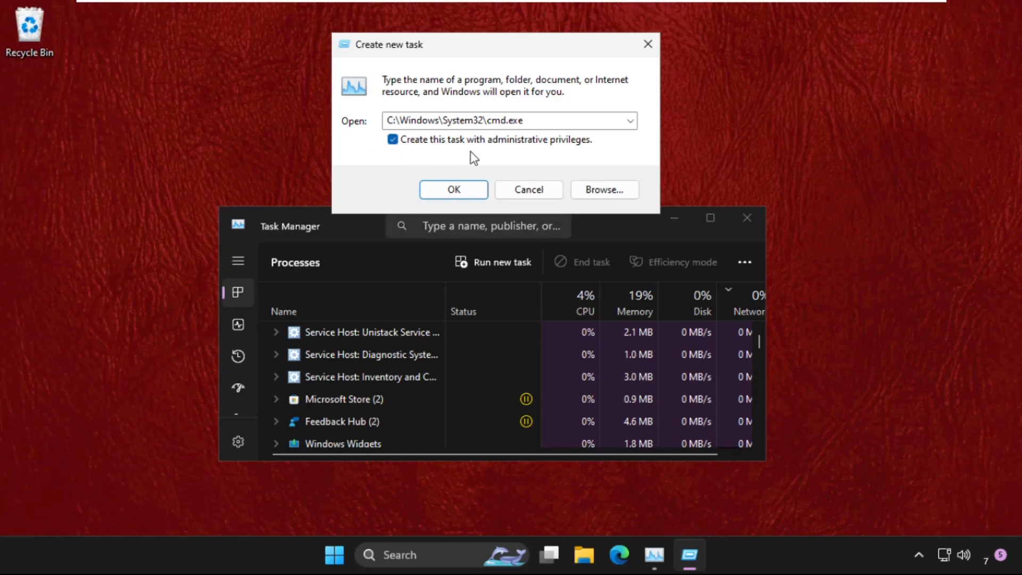
mouse_move(476, 166)
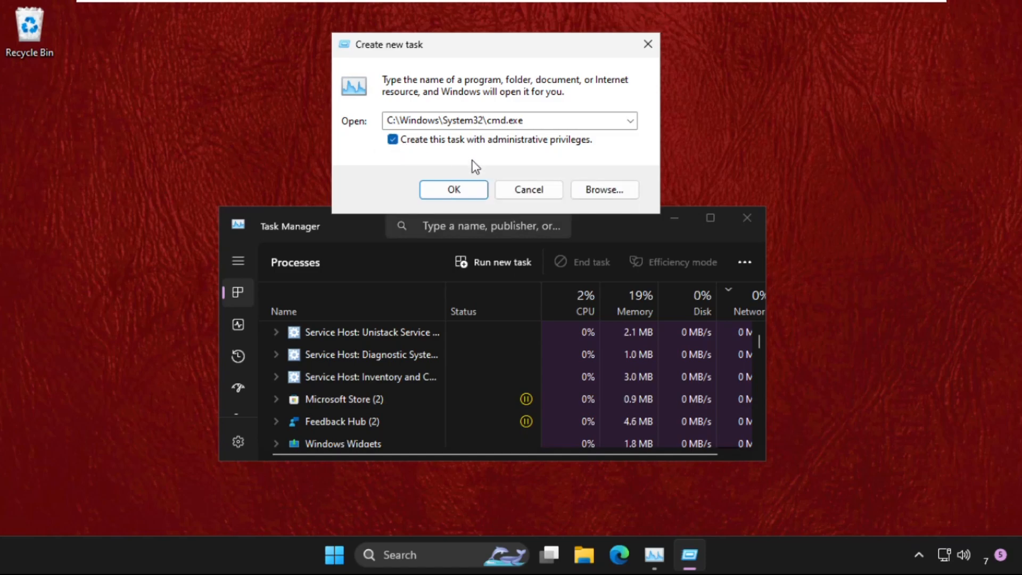
click(454, 189)
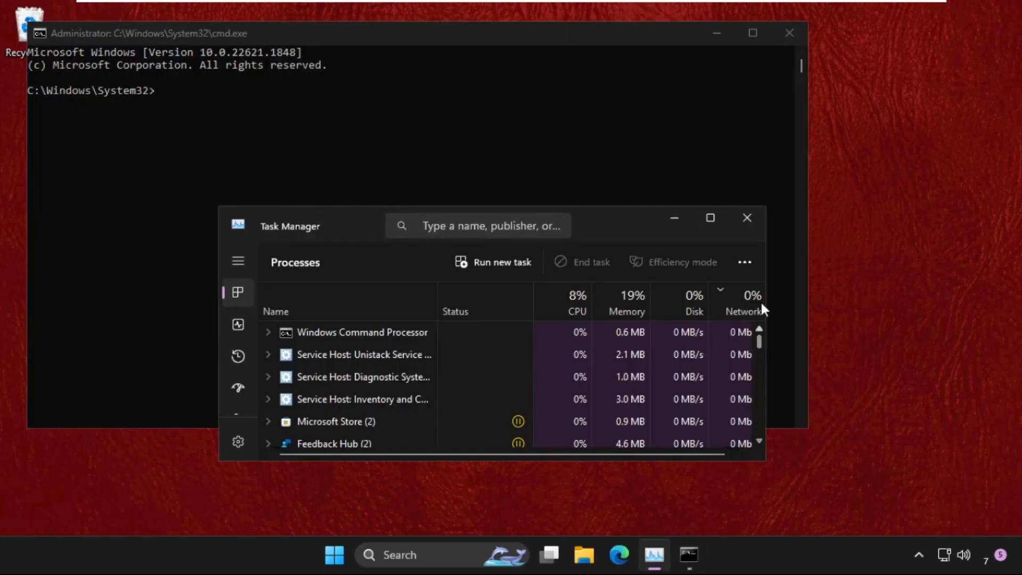
- Close Task Manager and run 'netsh winsock reset' in the admin Command Prompt
click(747, 217)
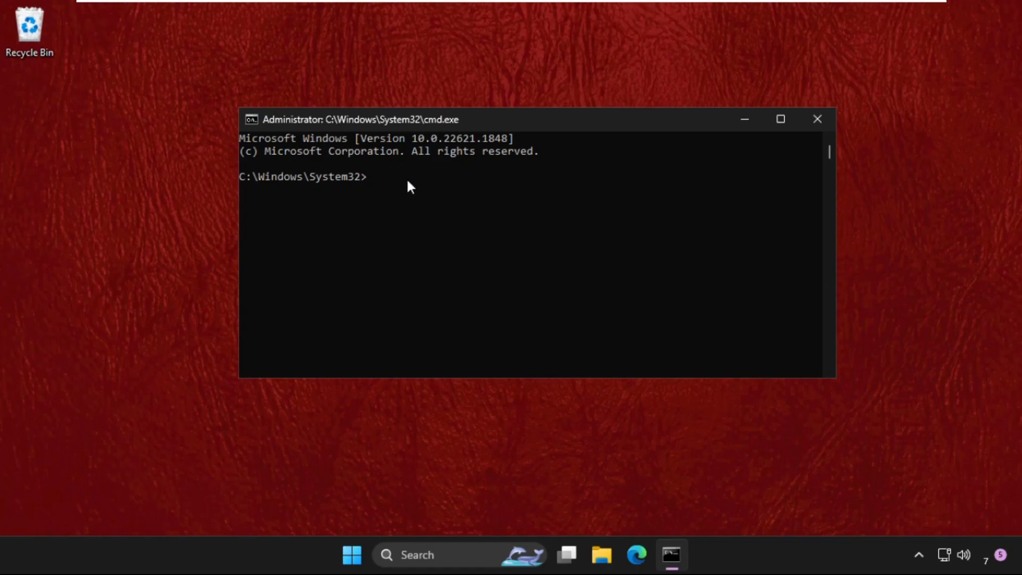
text(net)
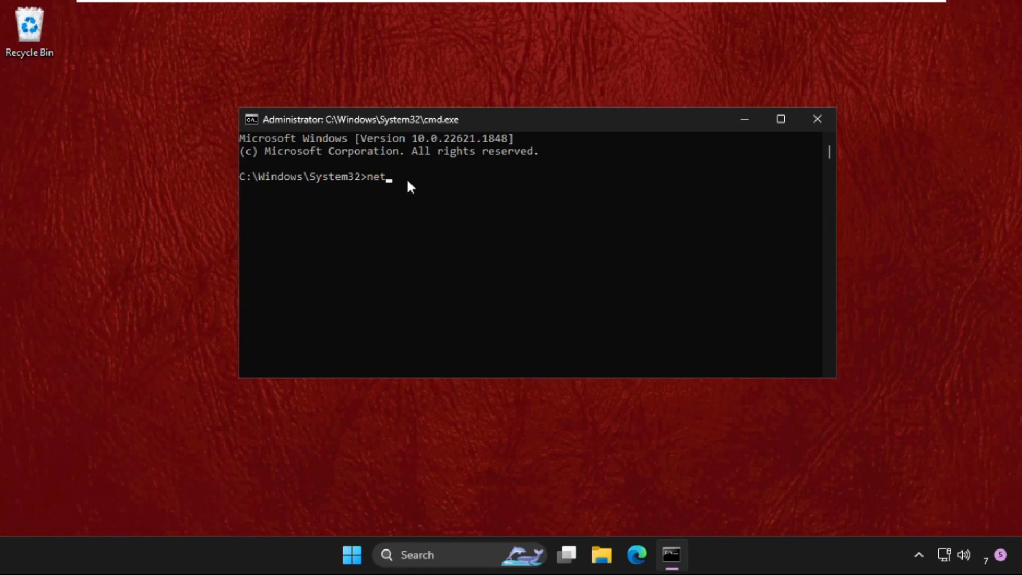
text(sh win)
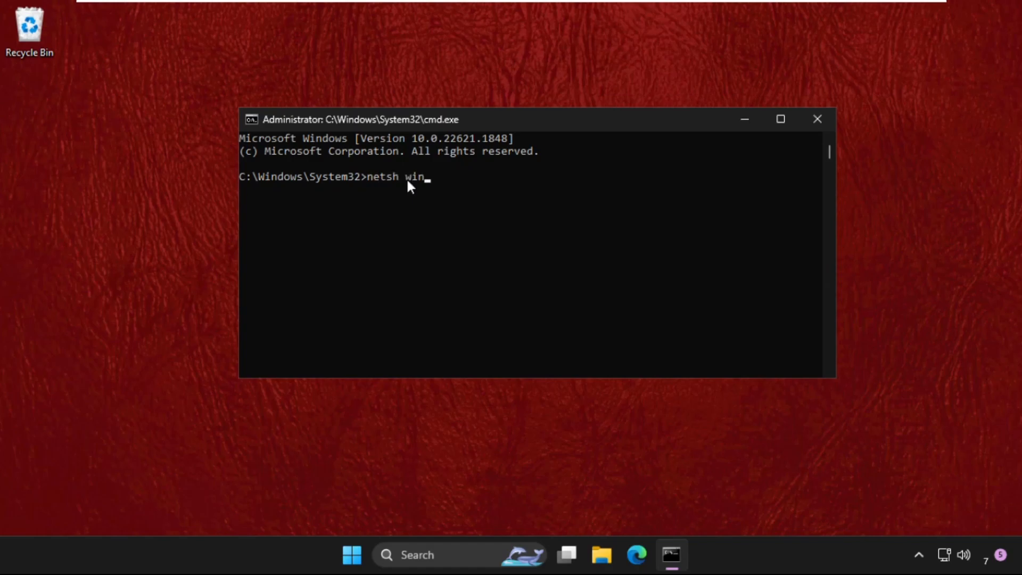
text(sock)
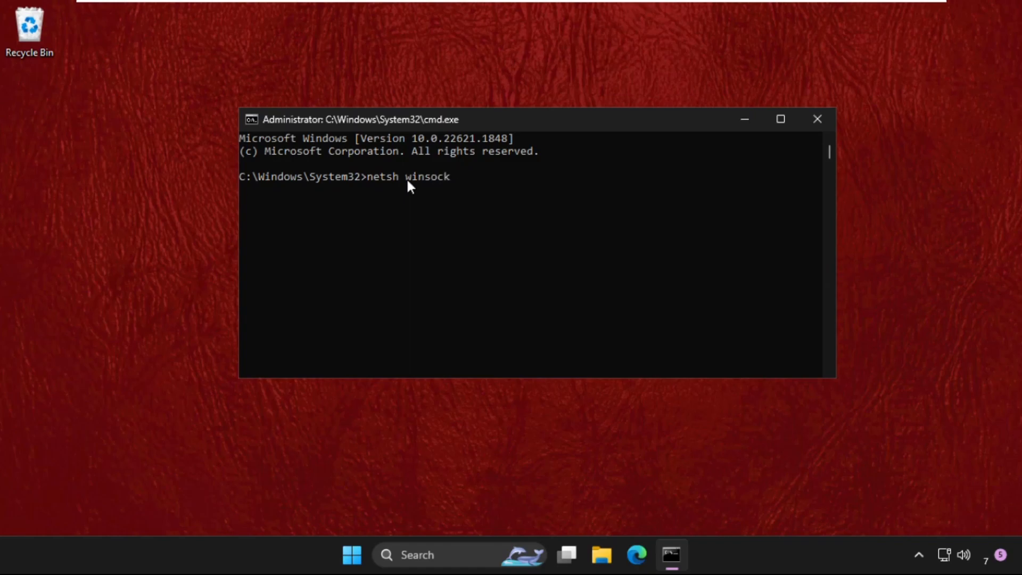
text(reset)
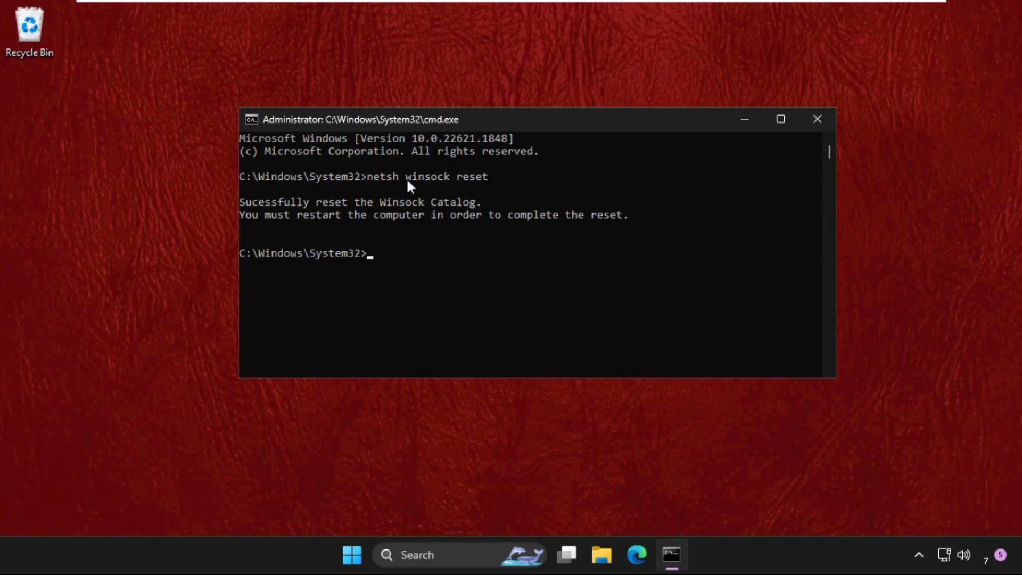
- Run 'netsh int ip reset resetlog.txt', then close the Command Prompt window
text(netsh in)
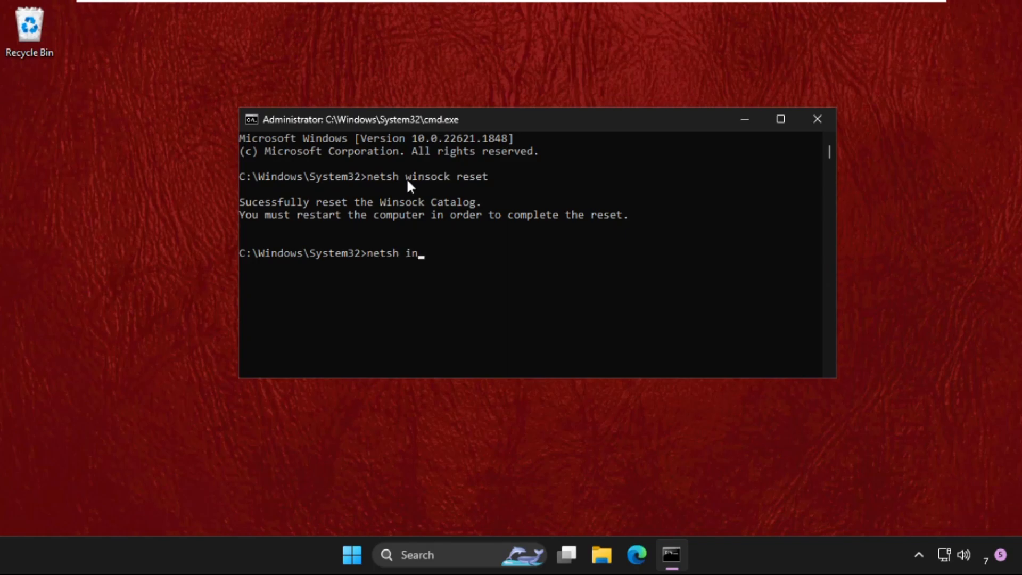
text(t ip)
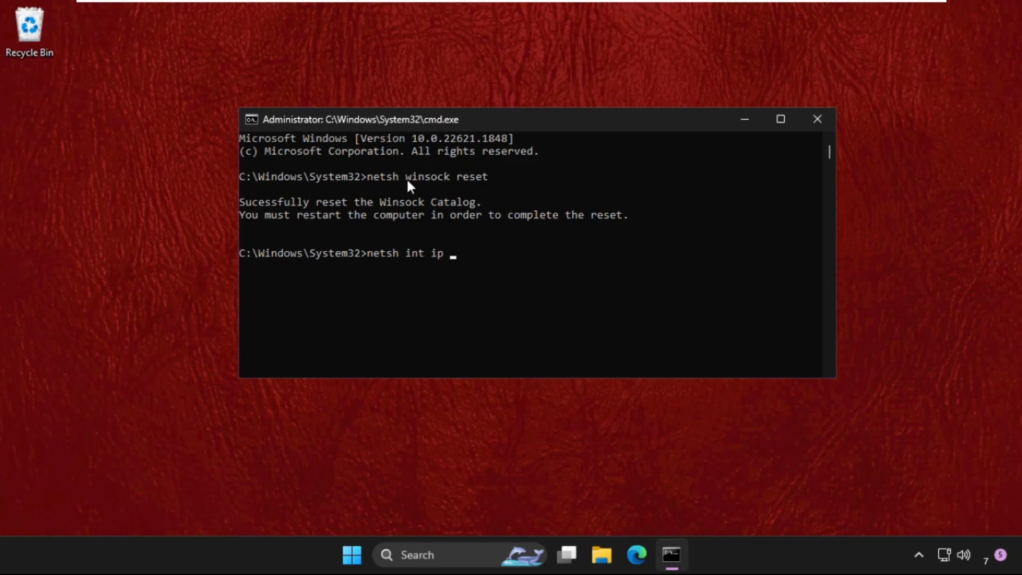
text(reset)
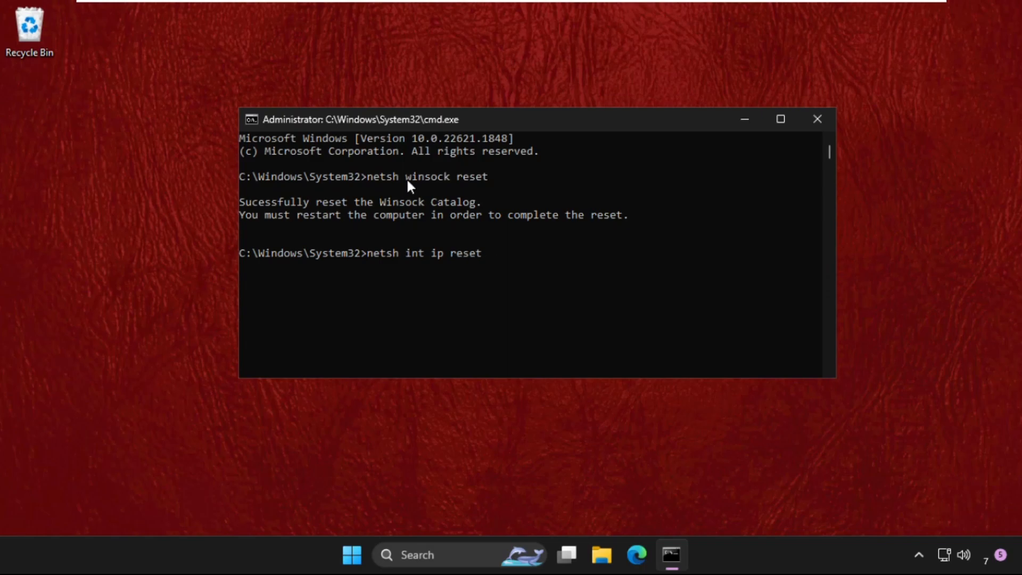
text(rese)
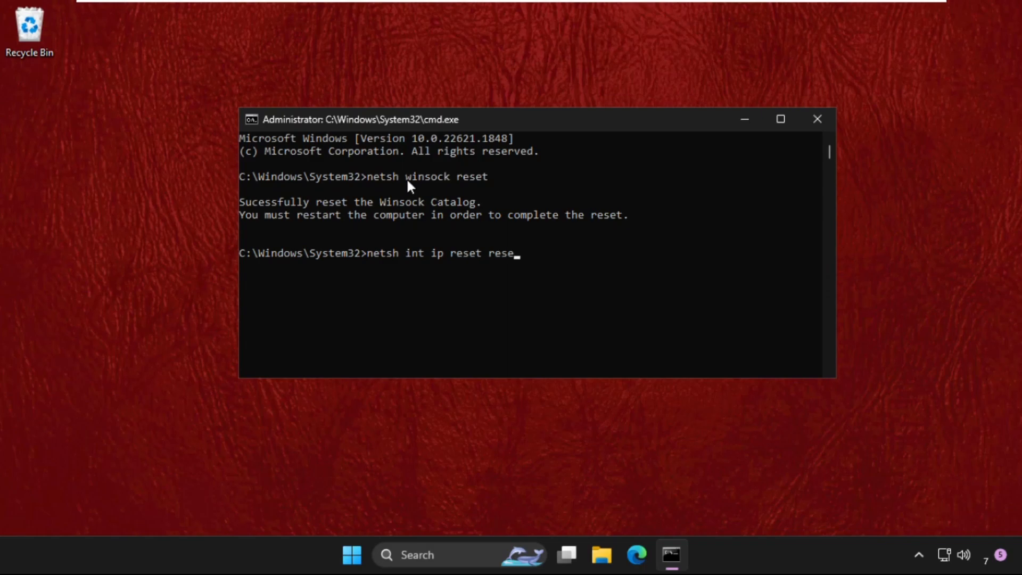
text(tlog)
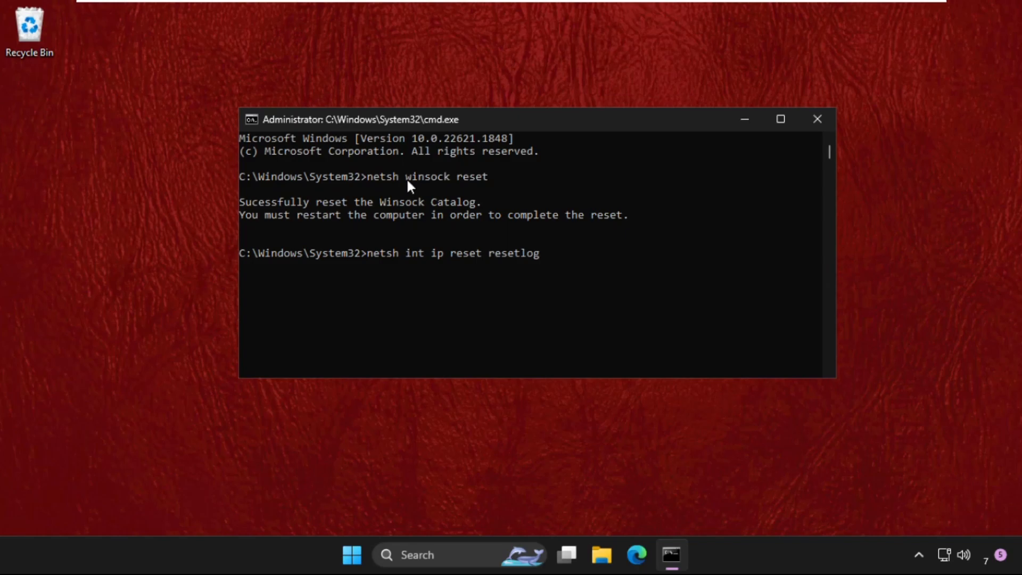
text(.txt)
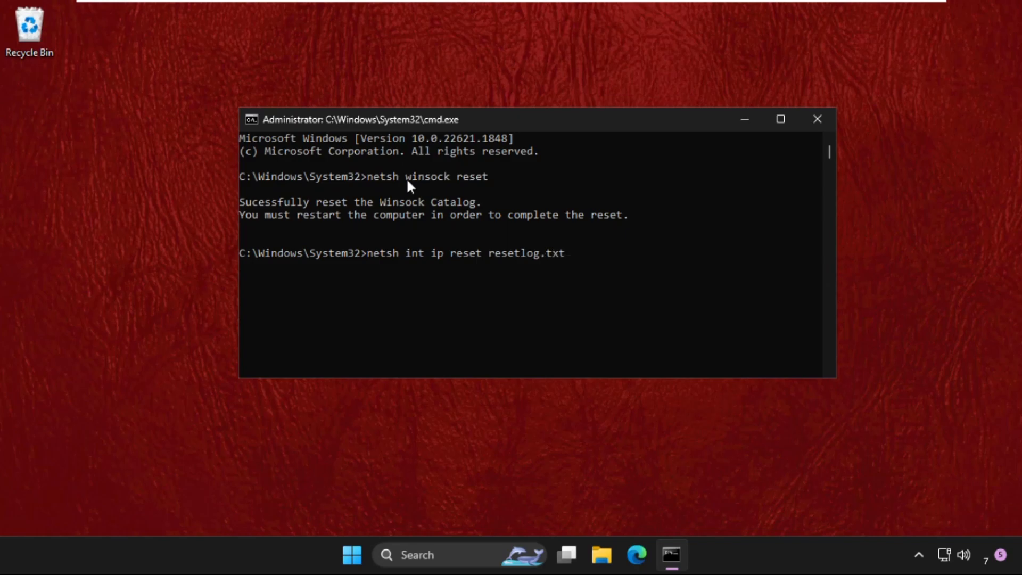
key(Return)
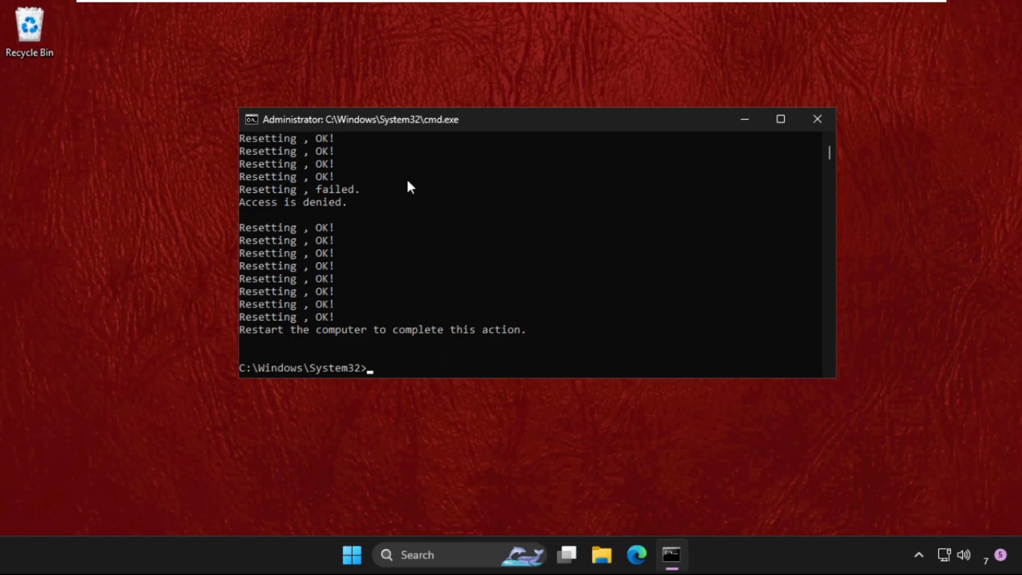
click(817, 119)
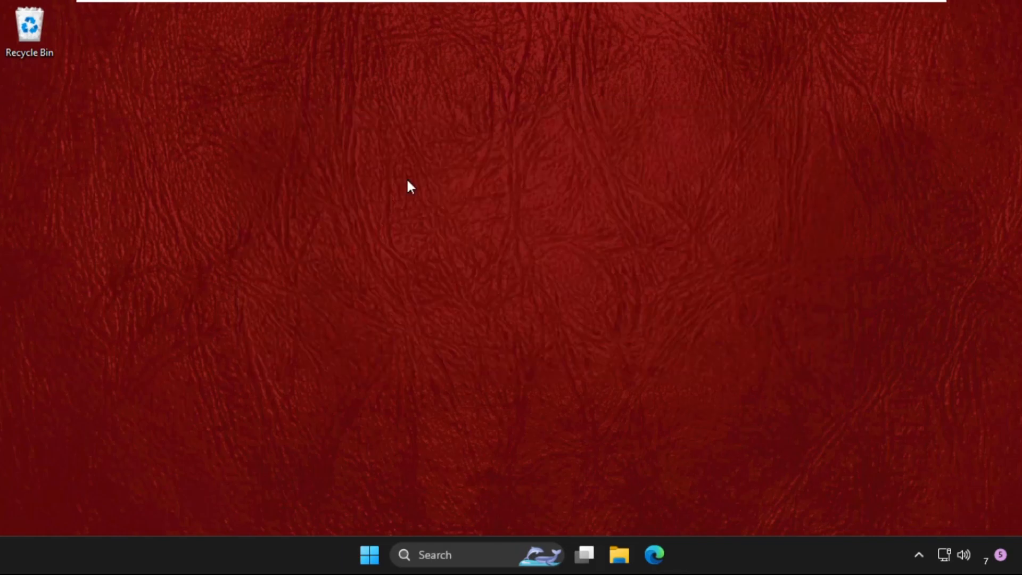
mouse_move(375, 442)
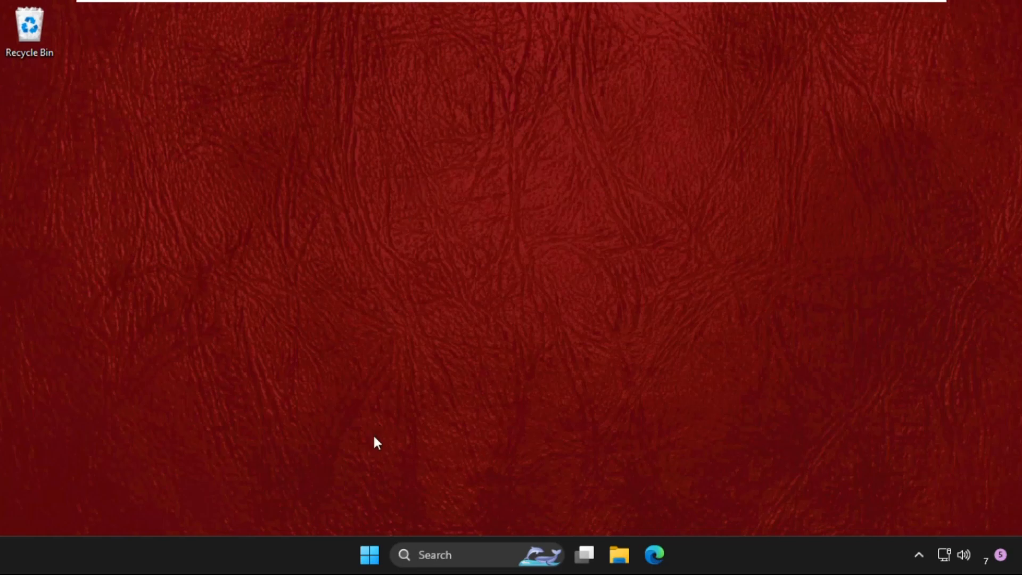
- Open Device Manager, expand Network adapters and open the Intel 82574L adapter's properties
text(device Manager)
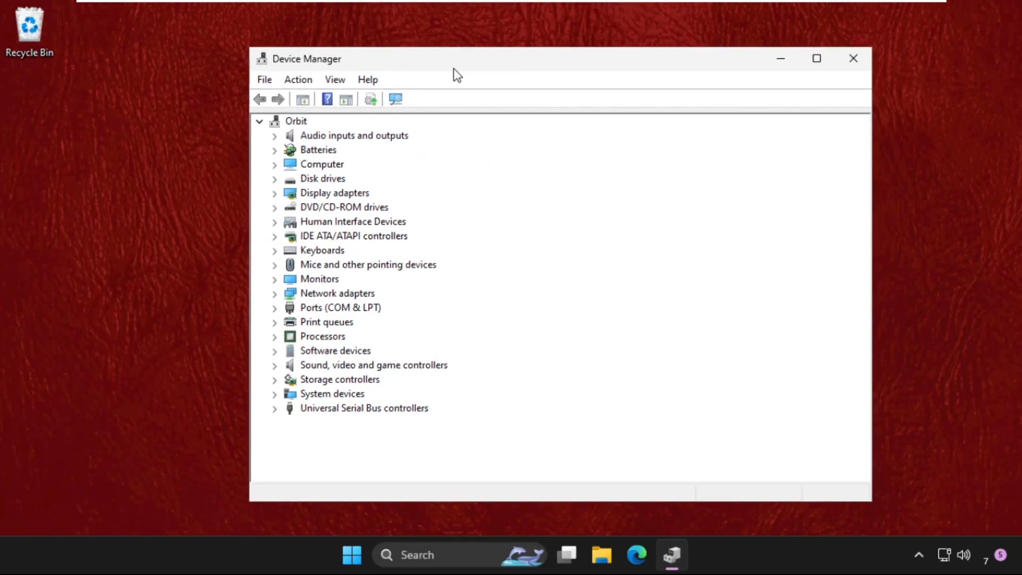
mouse_move(319, 234)
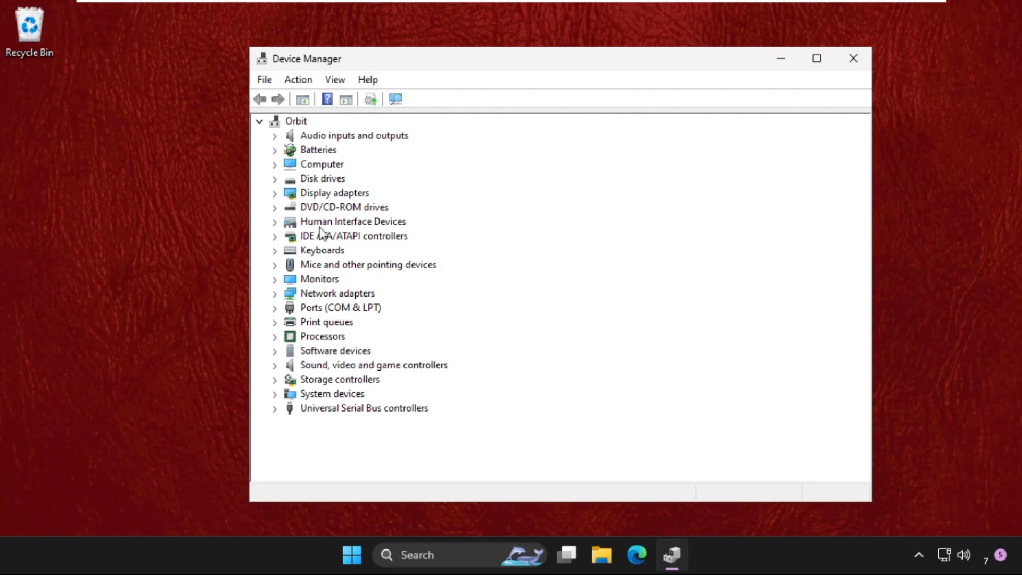
click(275, 293)
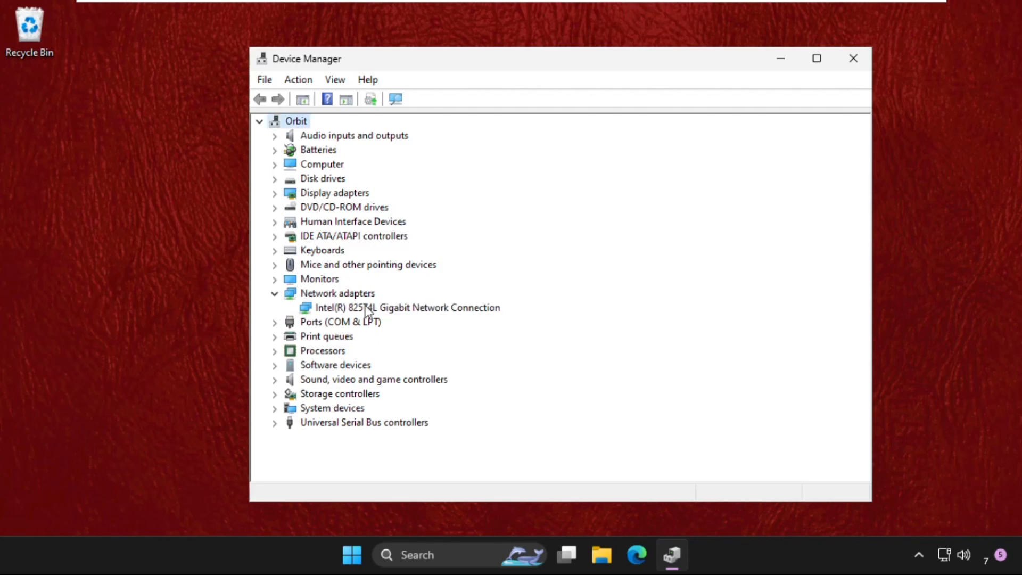
click(407, 308)
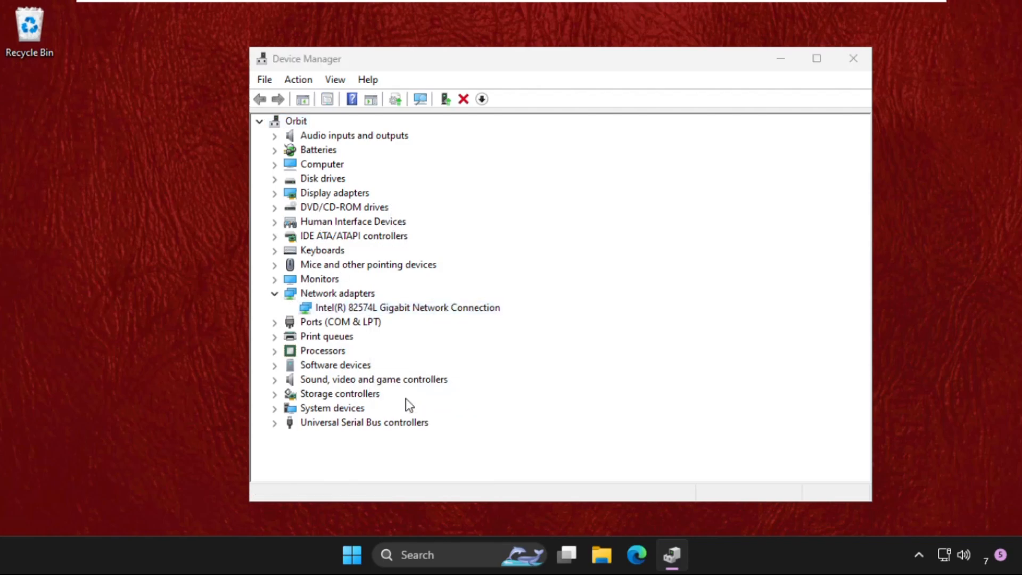
double_click(406, 307)
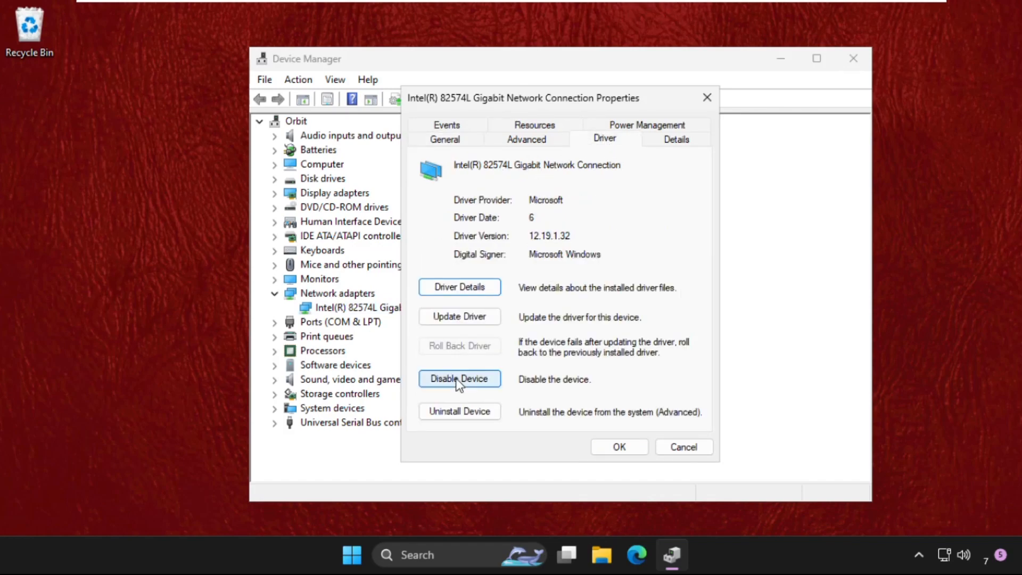
- Install a compatible driver for the Intel 82574L adapter, then close Device Manager
click(459, 316)
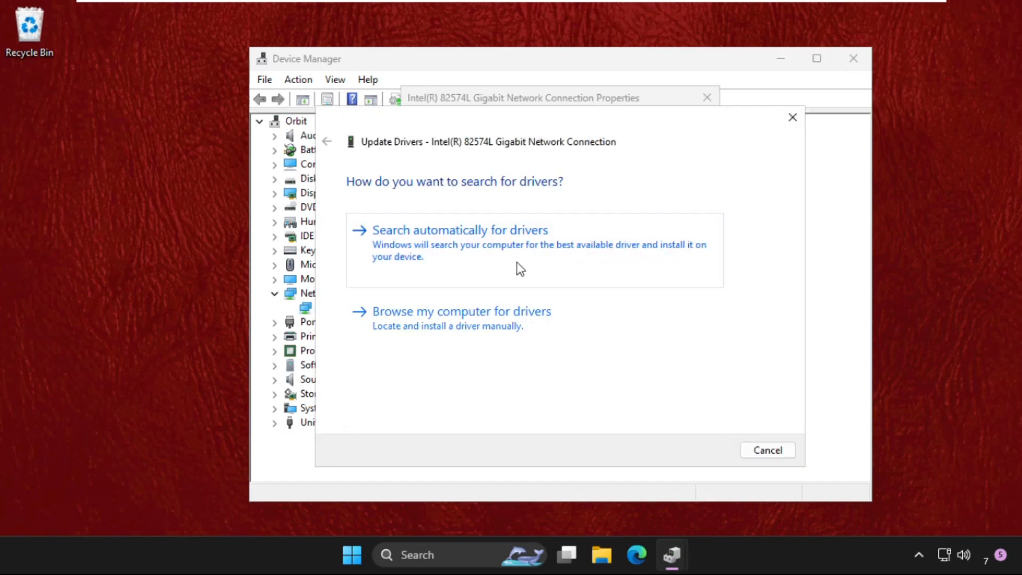
mouse_move(468, 261)
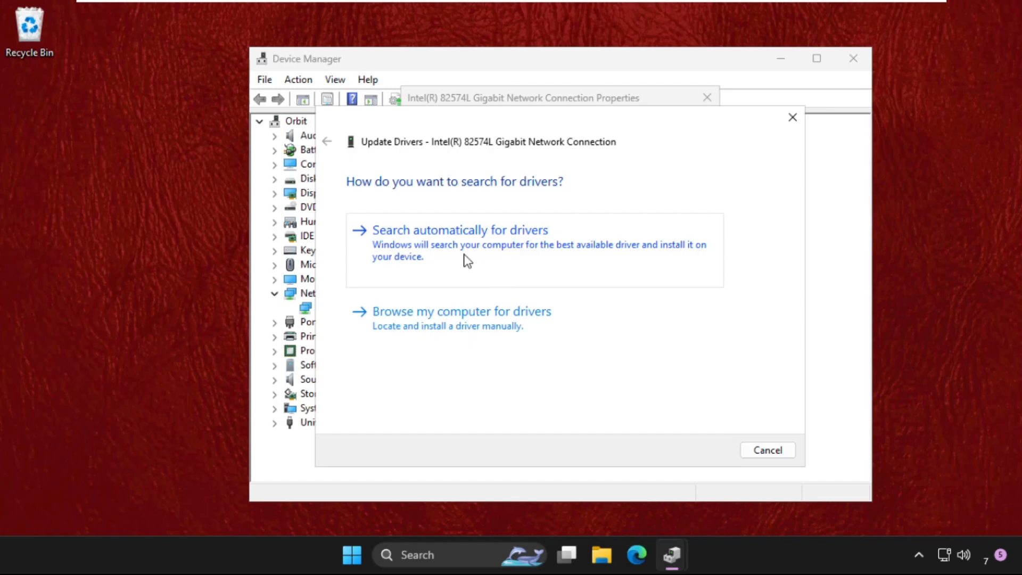
click(459, 229)
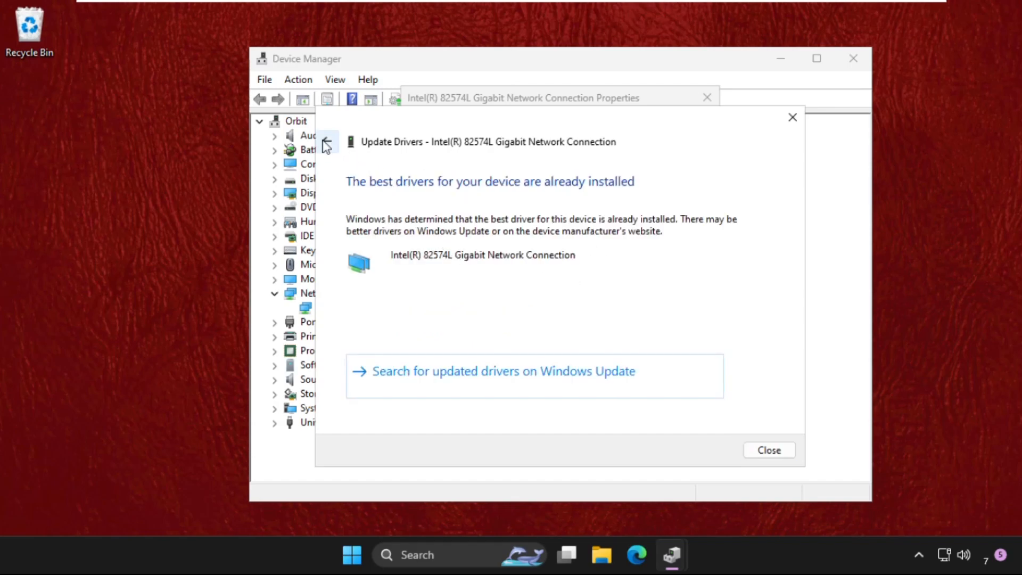
click(326, 142)
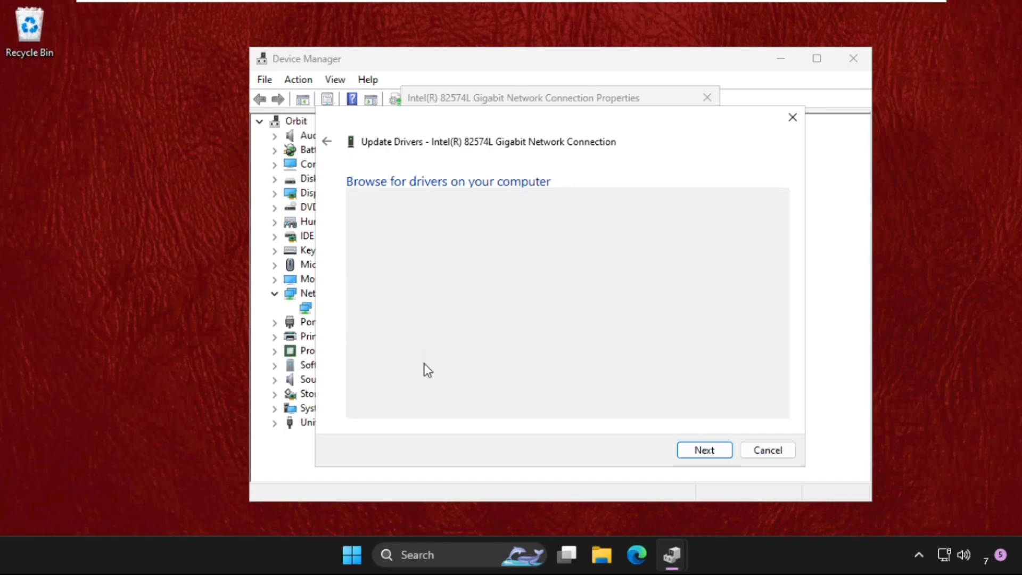
click(704, 450)
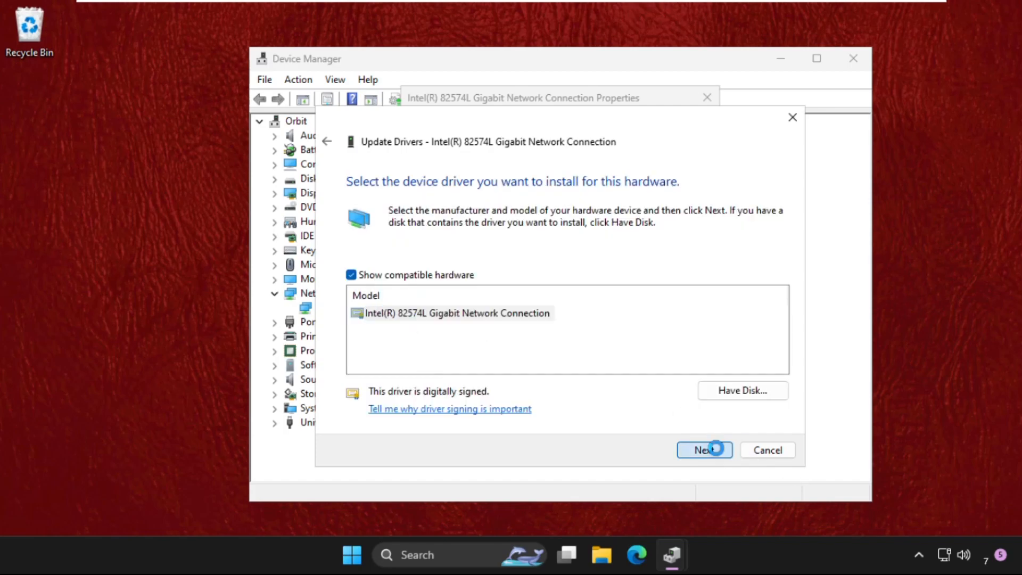
click(704, 450)
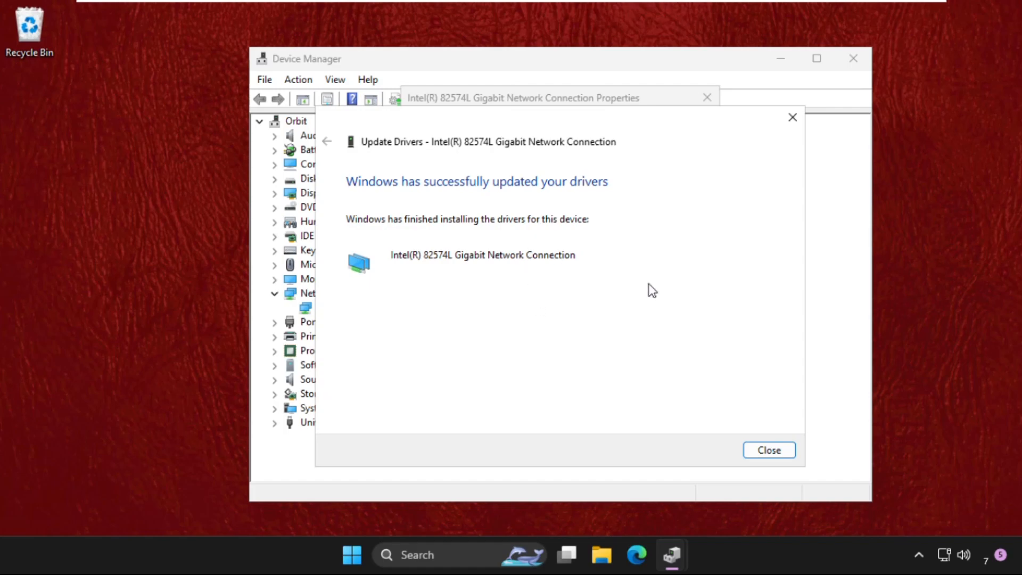
click(769, 450)
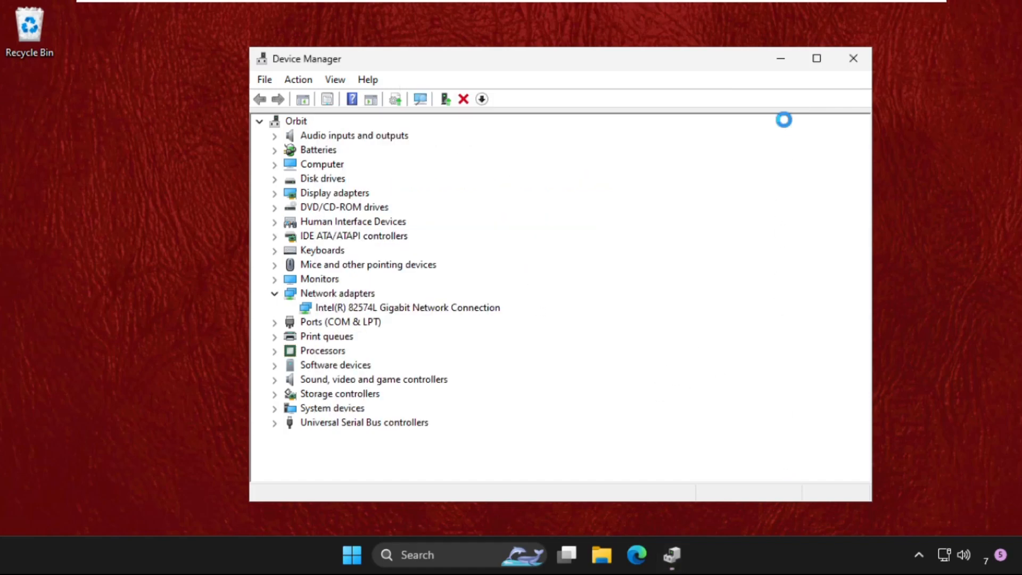
click(853, 59)
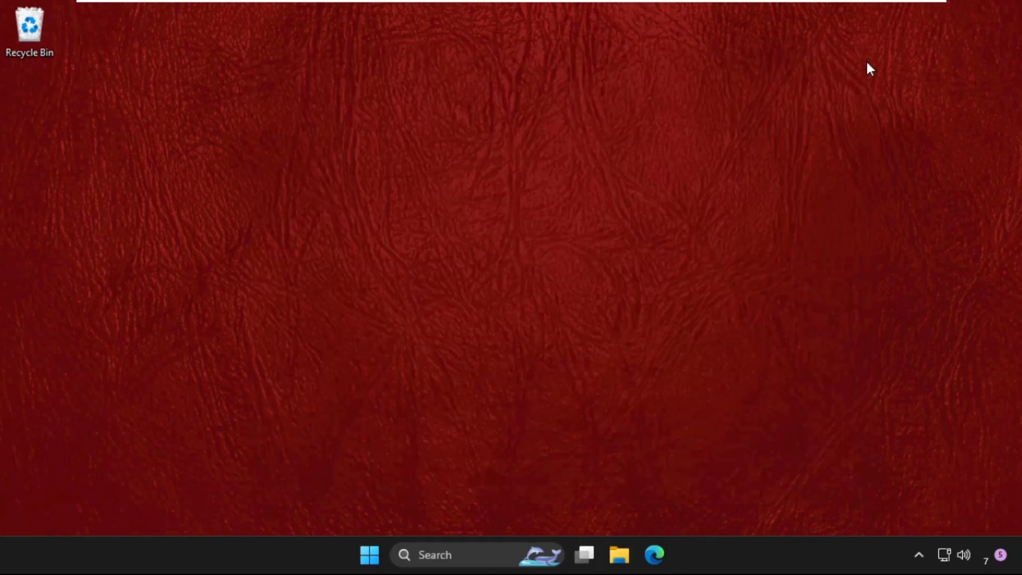
mouse_move(450, 554)
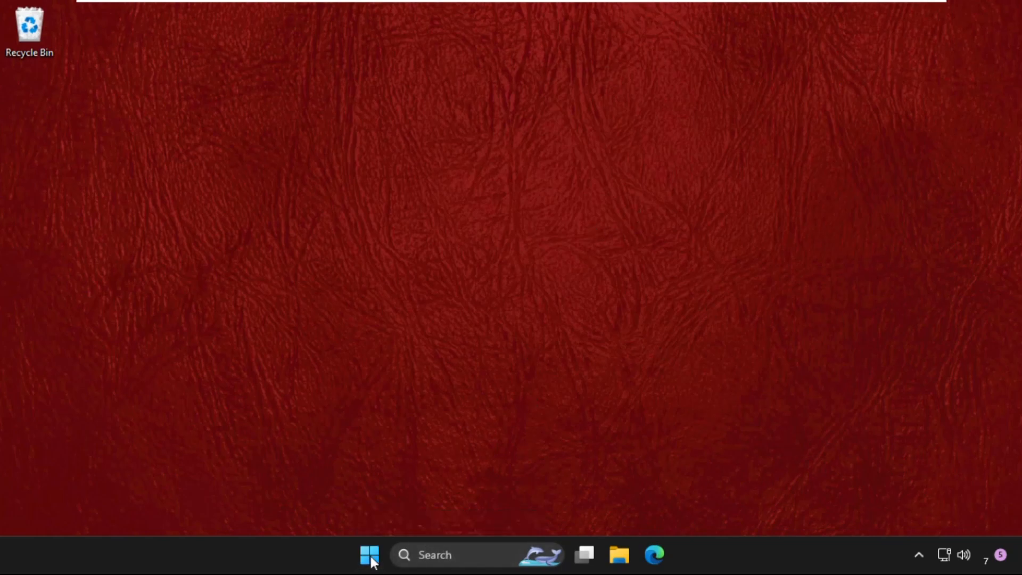
- Open Run from the Start button's right-click menu and launch services.msc
right_click(368, 555)
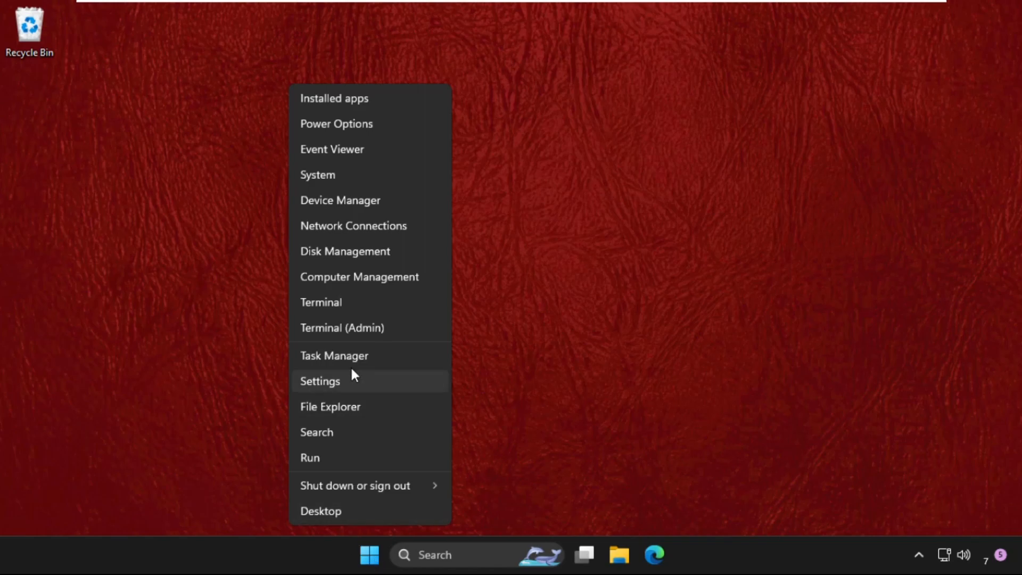
click(310, 457)
text(s)
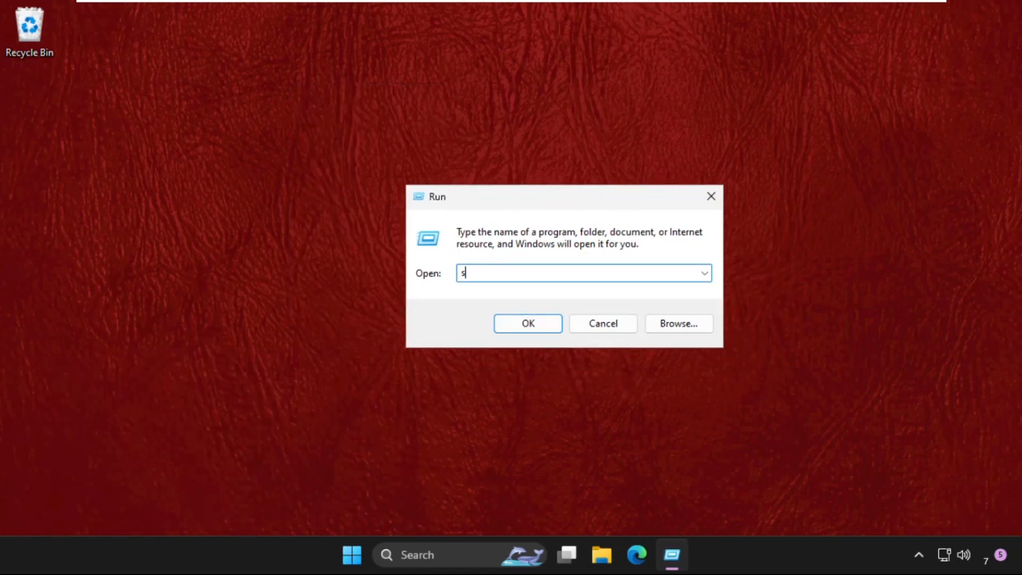
text(ervices)
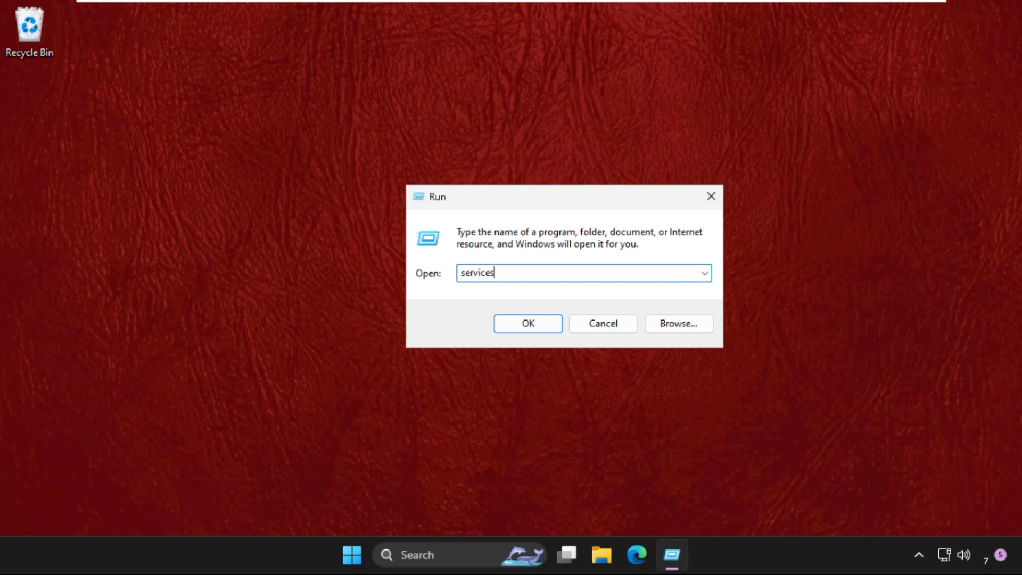
text(.m)
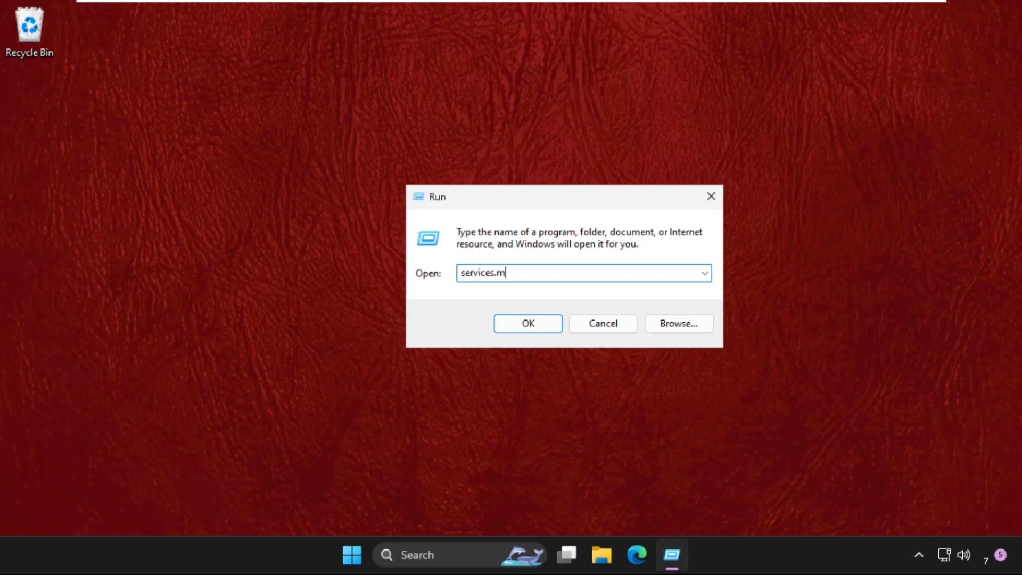
click(528, 323)
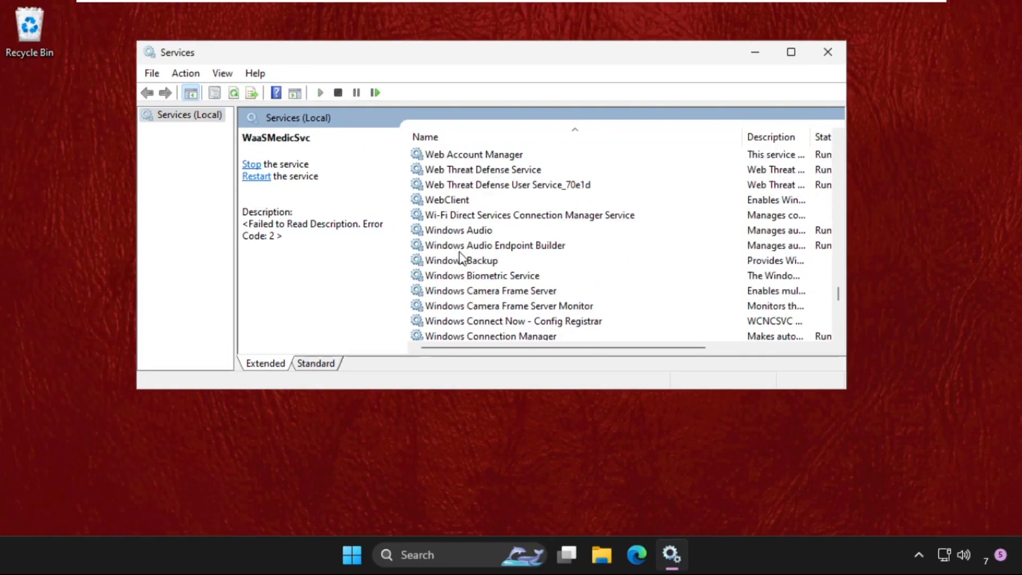
- Scroll to WWAN AutoConfig, select it and right-click it for its action menu
scroll(down, 3)
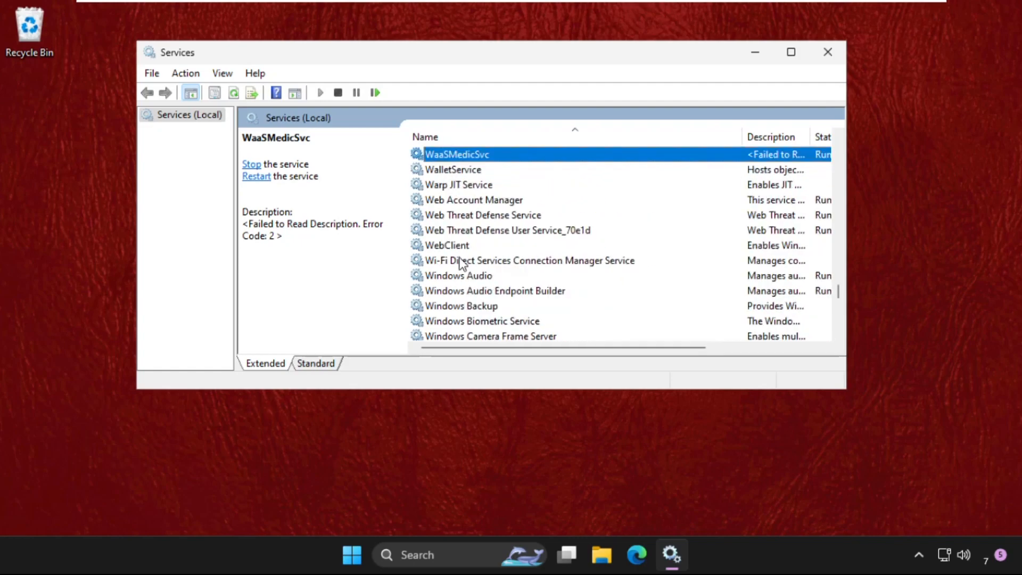
mouse_move(473, 238)
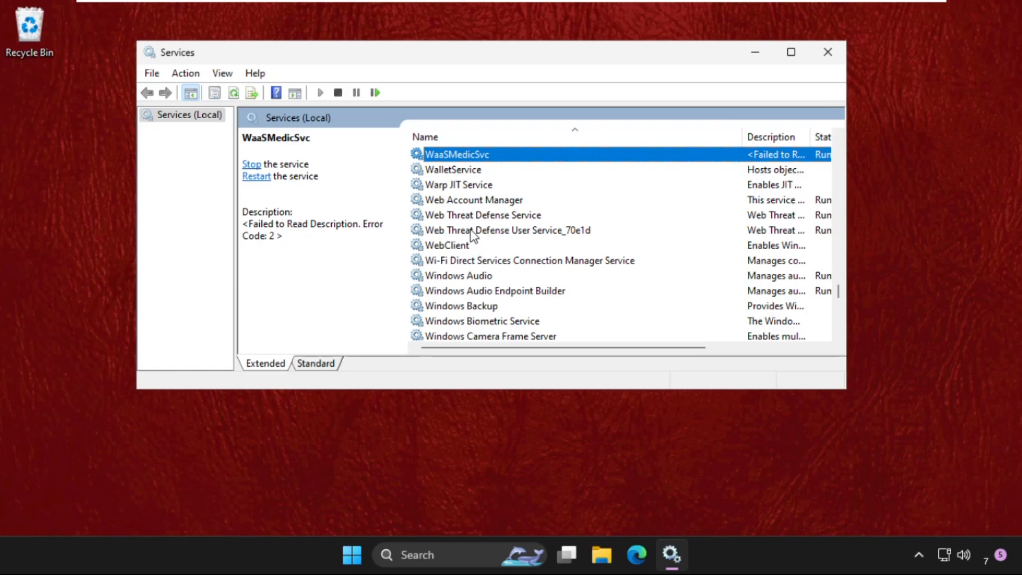
scroll(down, 3)
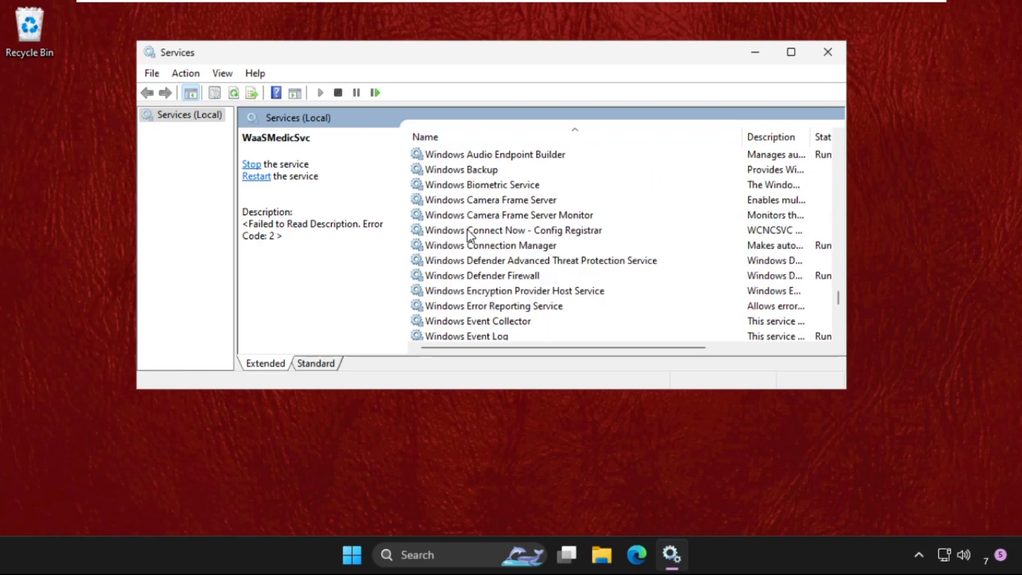
scroll(down, 3)
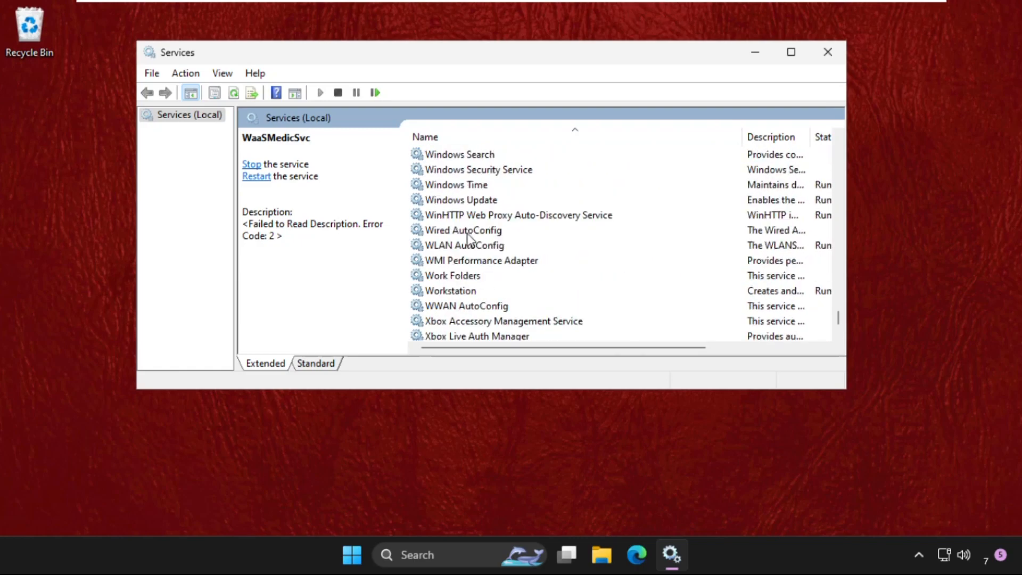
click(467, 305)
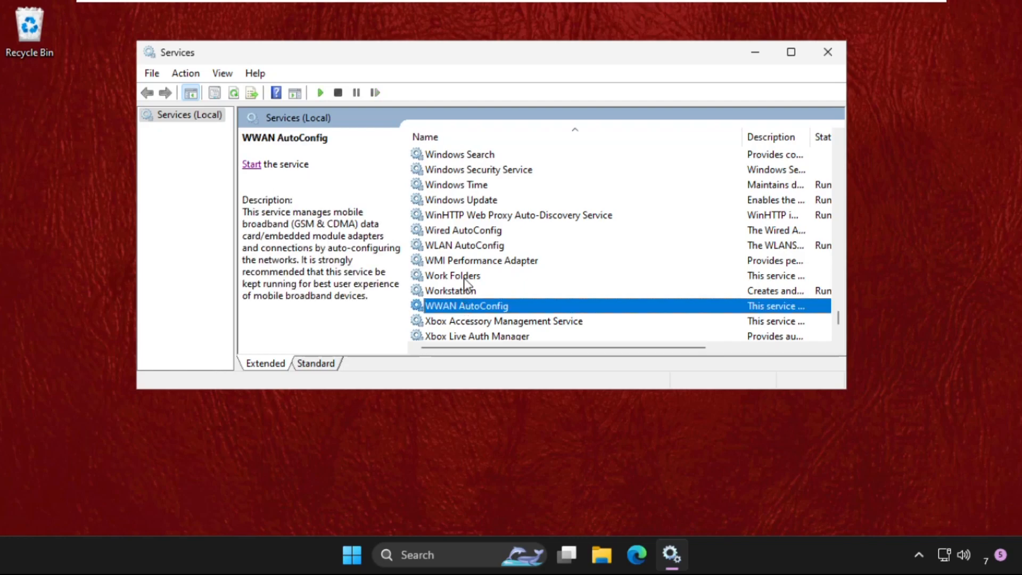
mouse_move(467, 229)
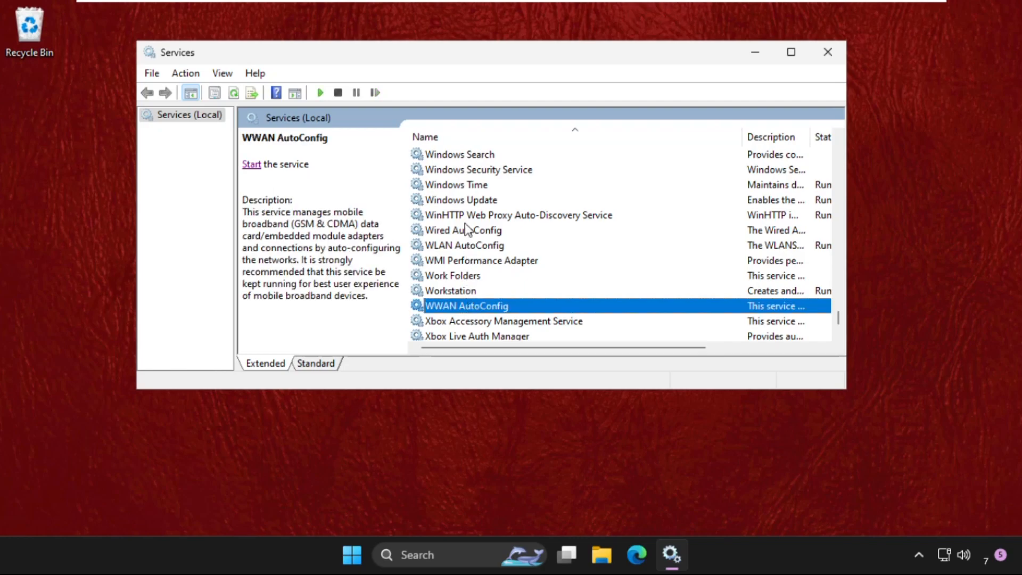
mouse_move(479, 245)
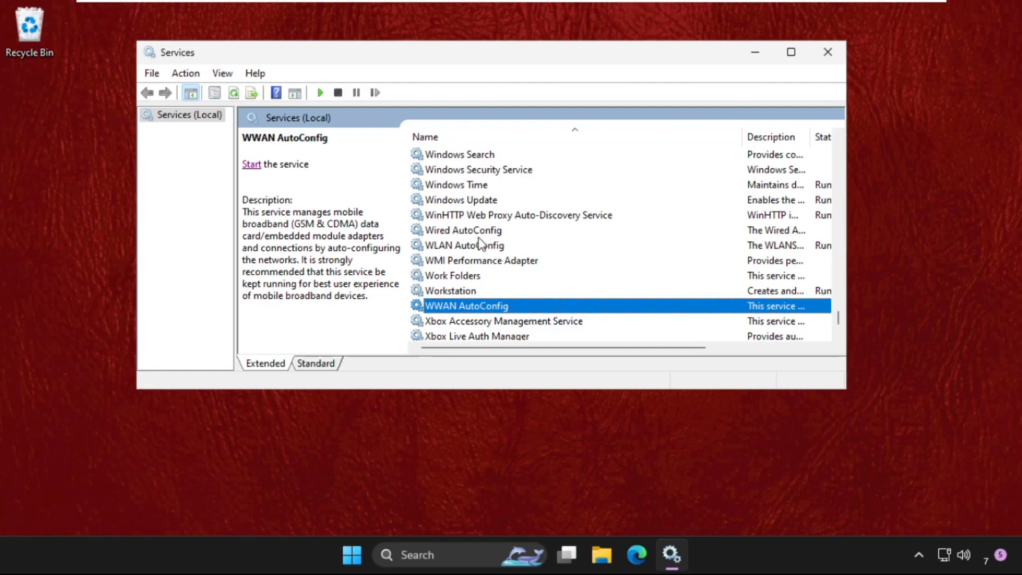
mouse_move(483, 313)
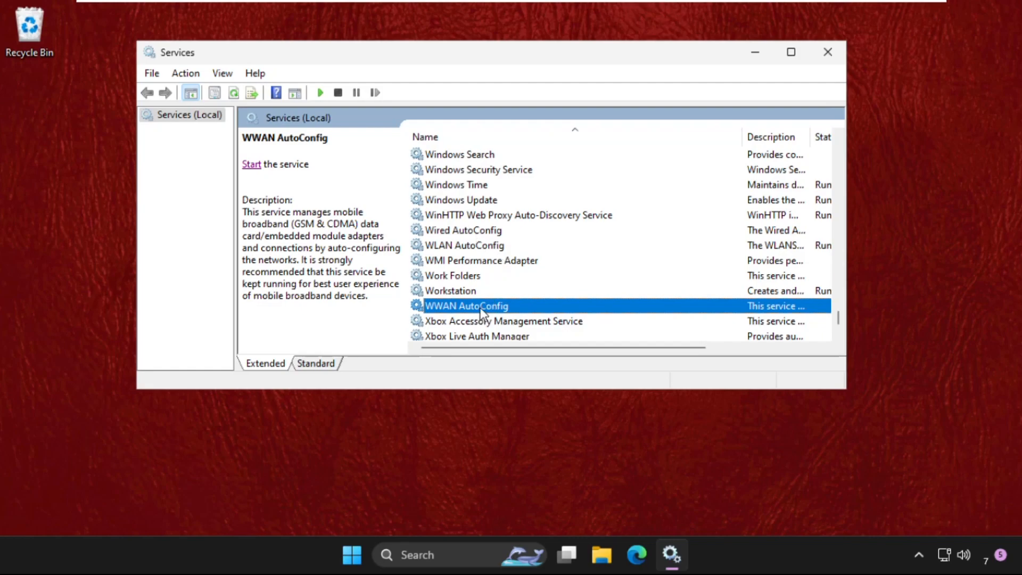
right_click(467, 306)
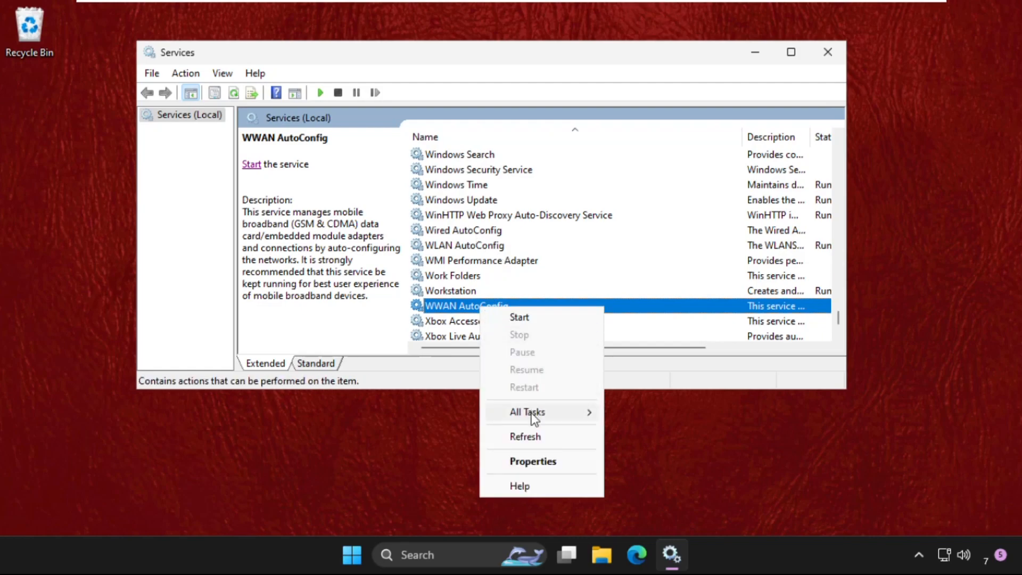
- Set WWAN AutoConfig to Automatic startup, start the service and confirm with OK
click(532, 461)
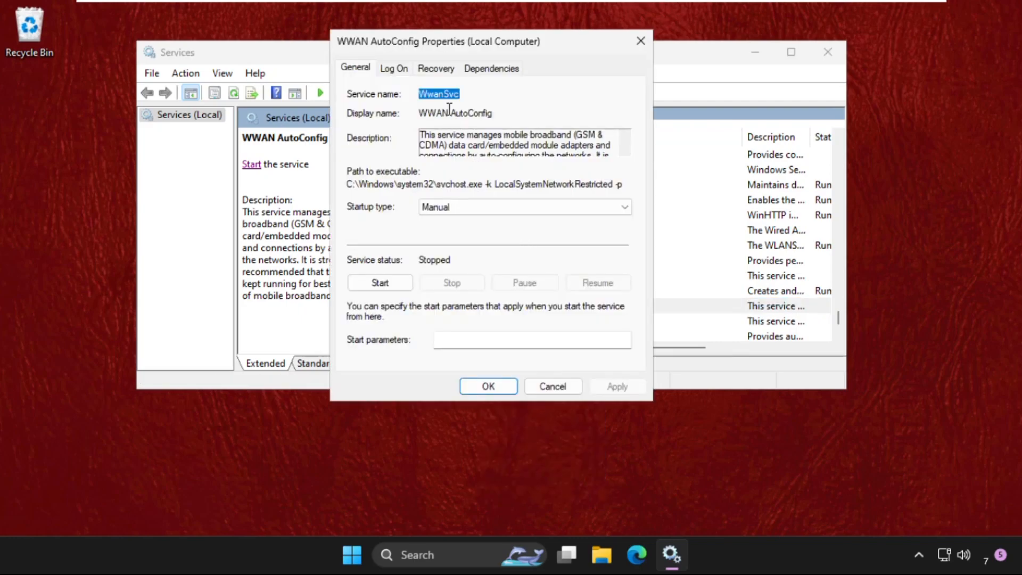
mouse_move(406, 215)
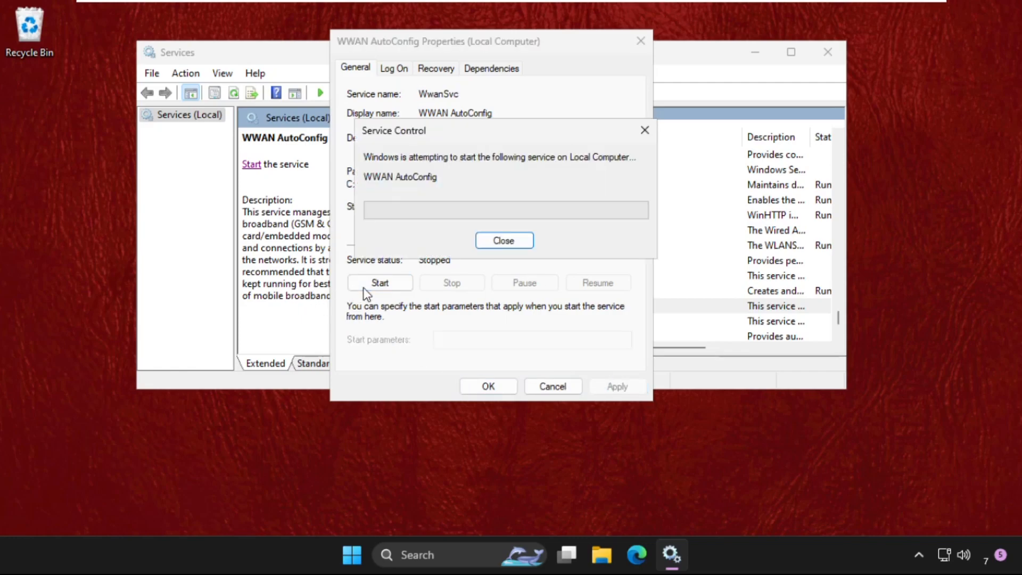
click(504, 240)
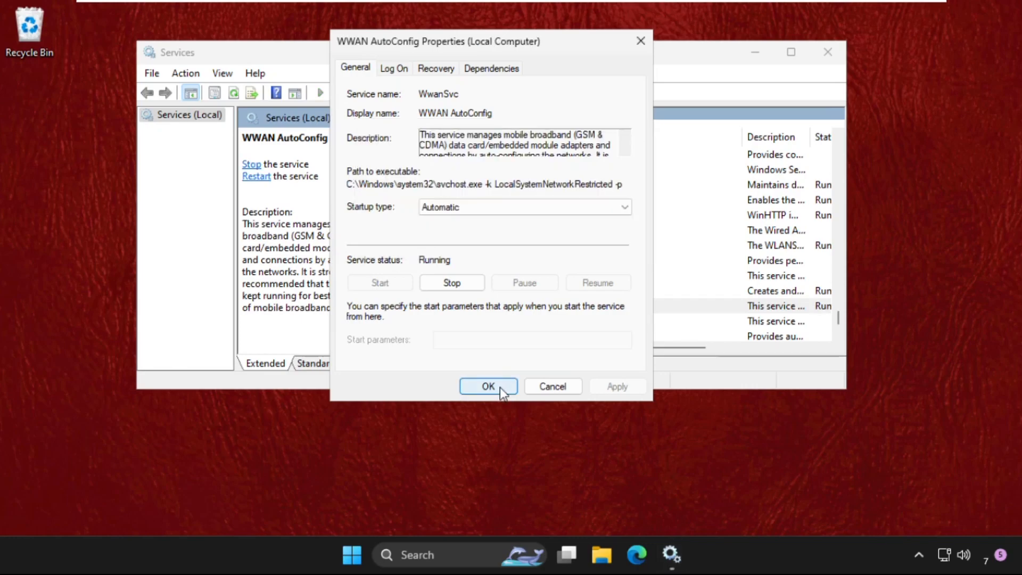
click(488, 386)
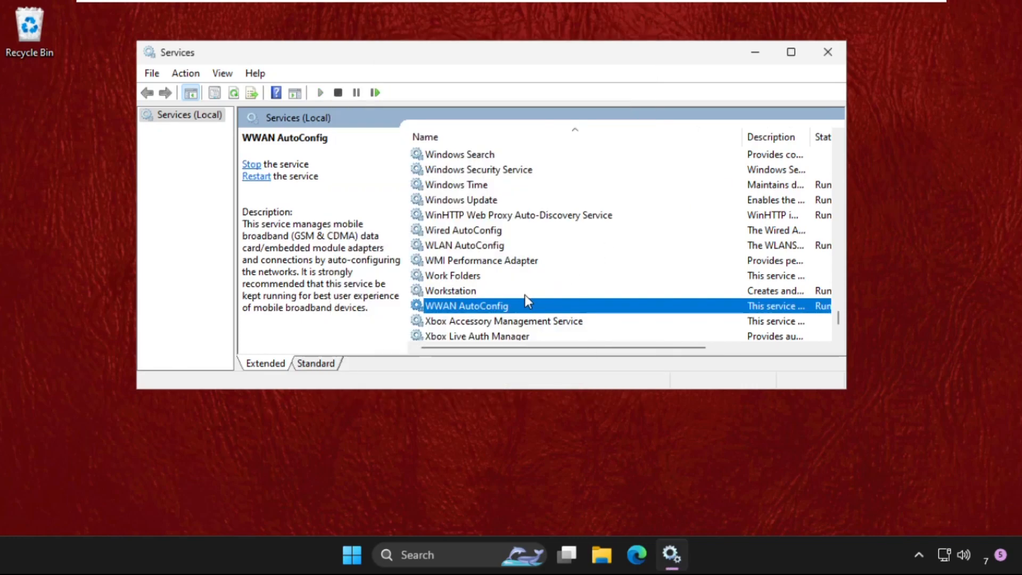
- Open the Windows Update service's properties, then show the Start menu's restart and shut-down choices
scroll(down, 3)
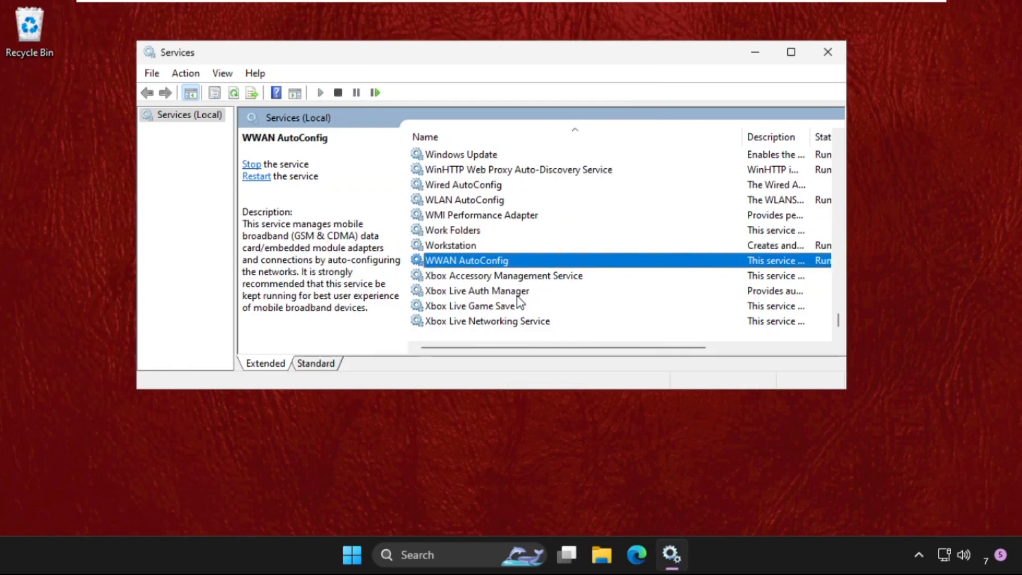
scroll(up, 3)
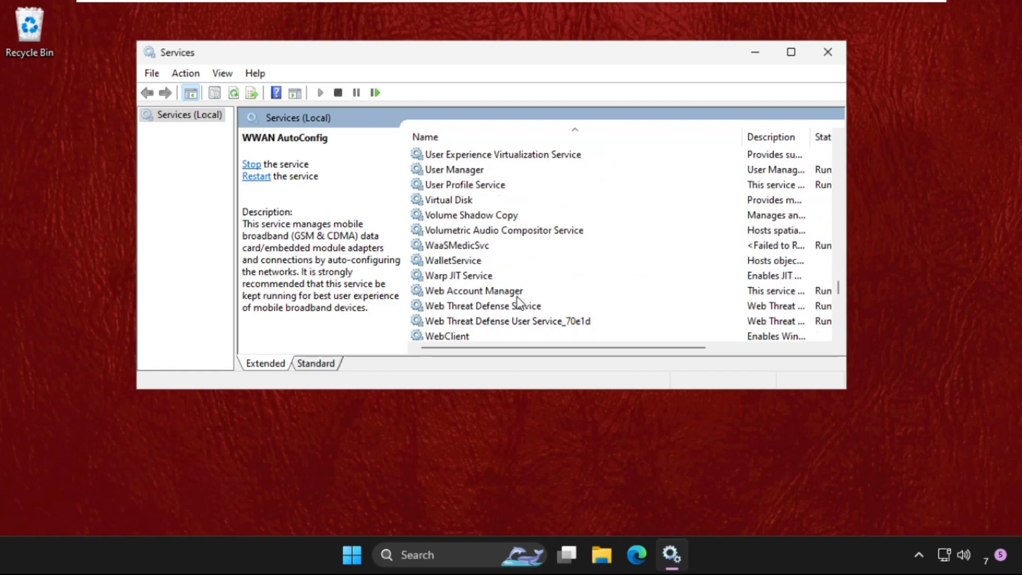
scroll(down, 3)
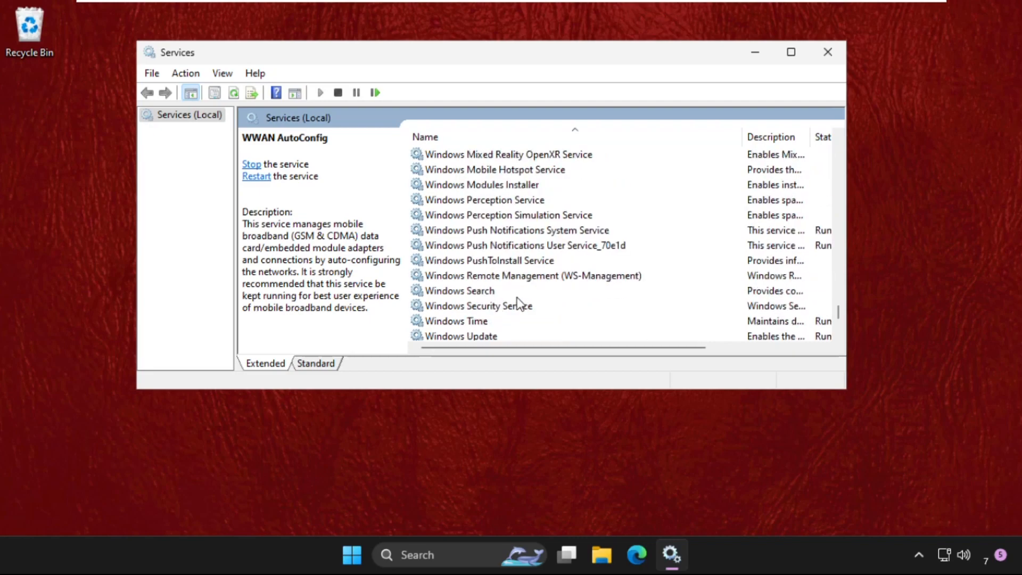
click(460, 336)
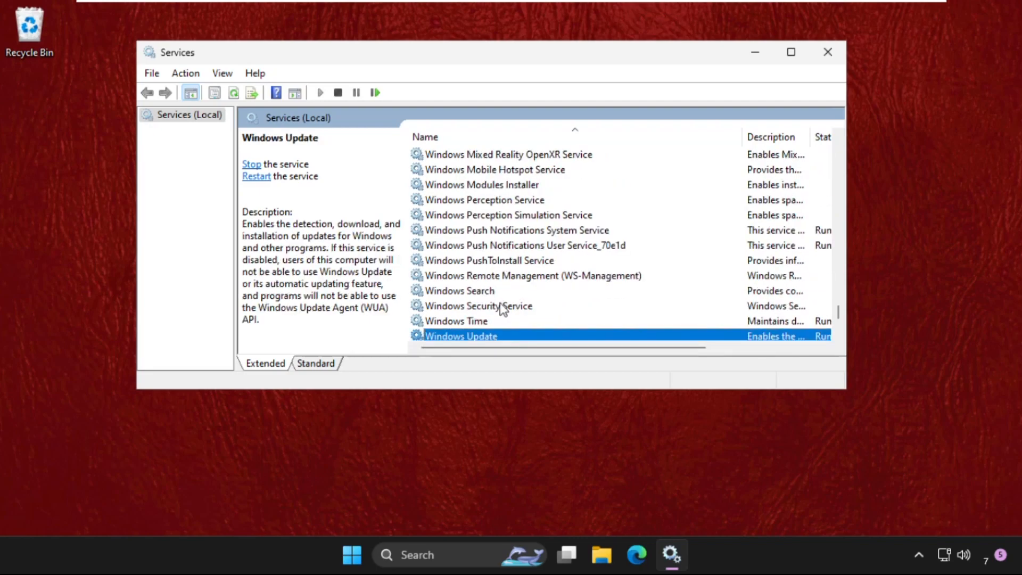
right_click(461, 336)
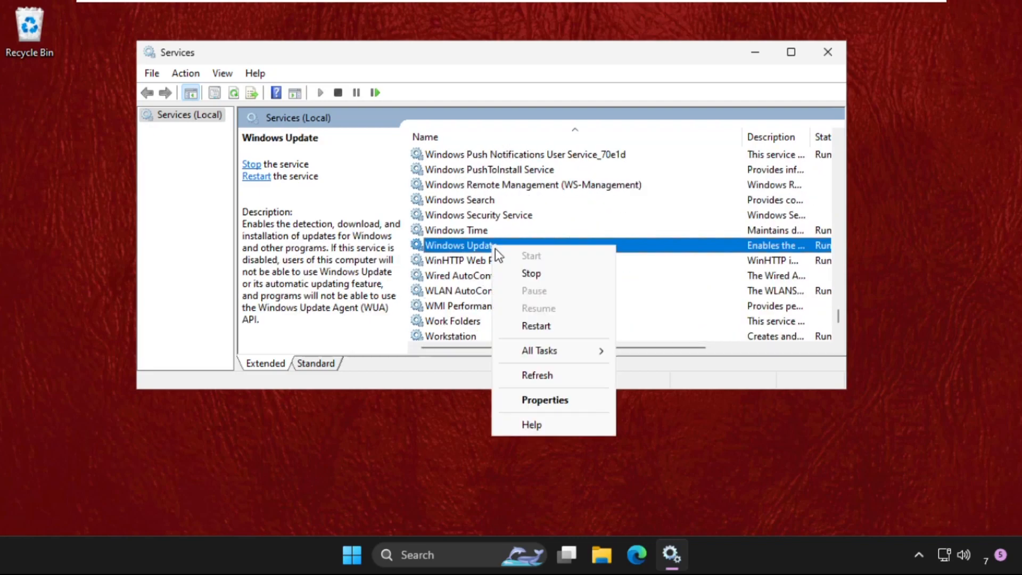
click(544, 400)
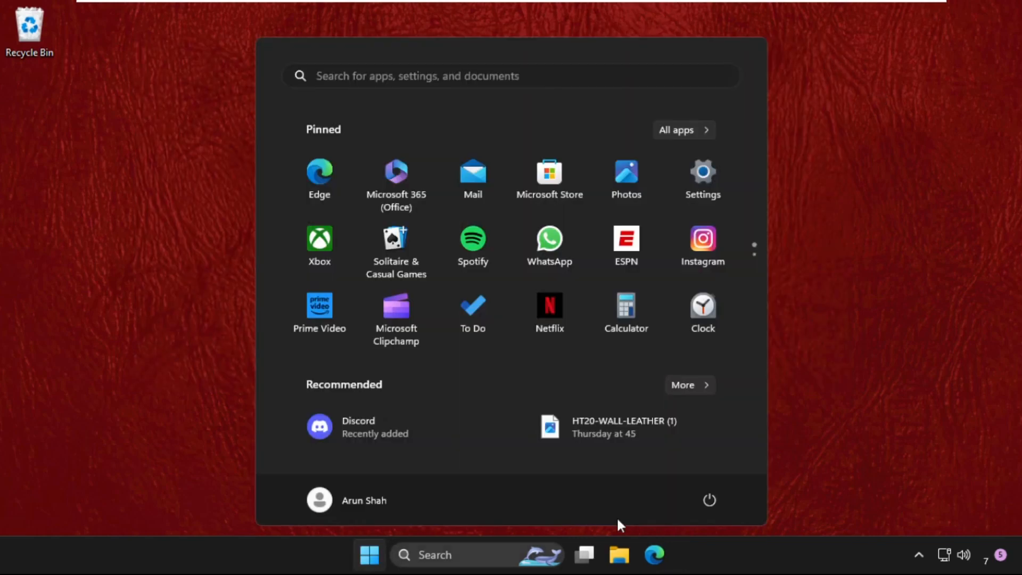
click(709, 500)
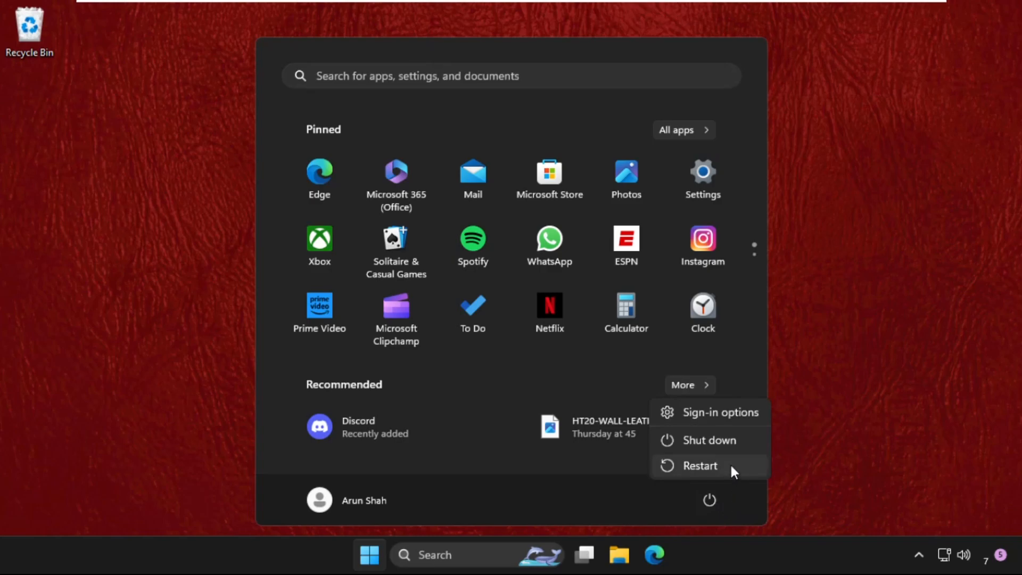